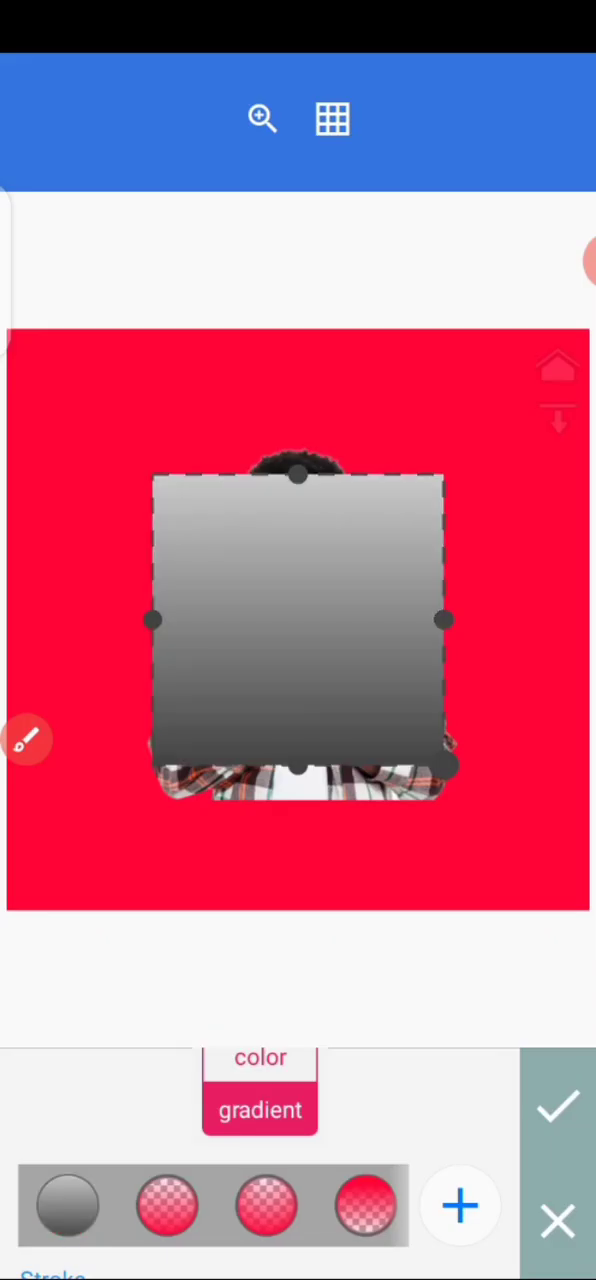
# Edit the rectangle's gradient colour and sample the red from the background image.
pyautogui.click(259, 1110)
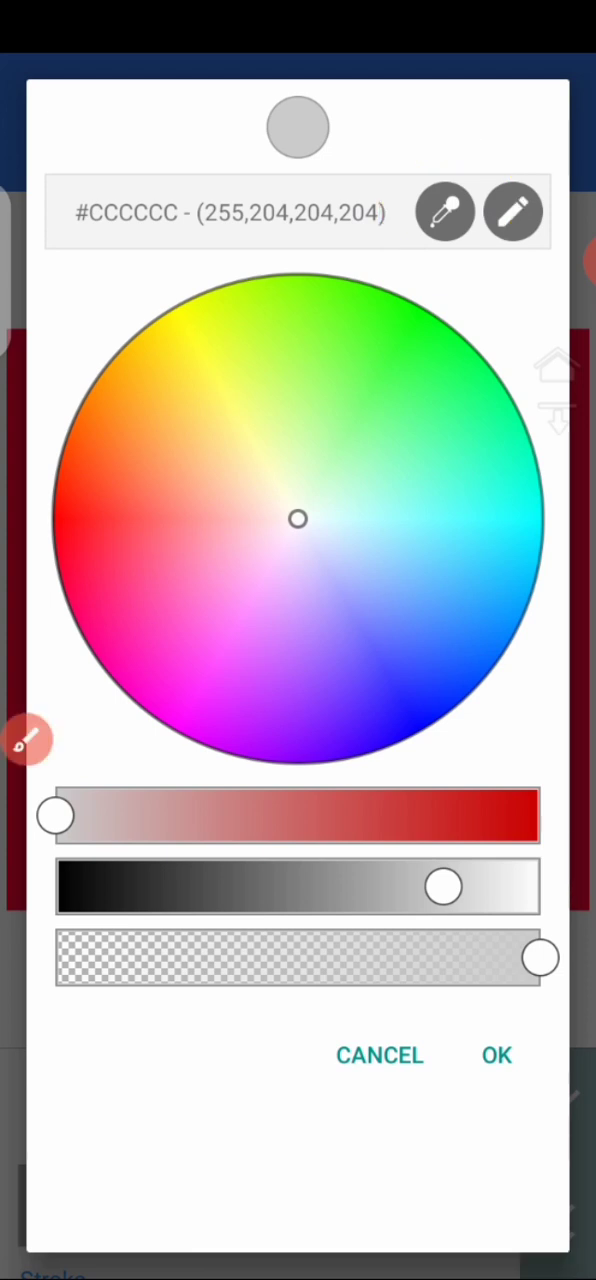
pyautogui.click(496, 1055)
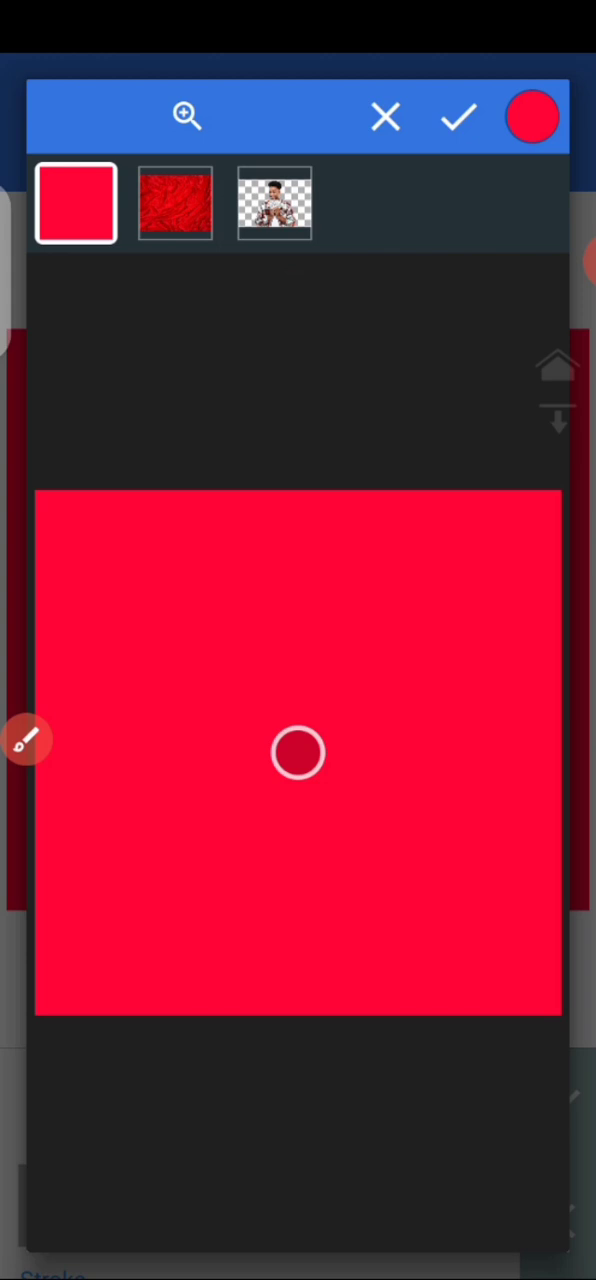
# Confirm the sampled red and apply a red-to-transparent gradient to the rectangle.
pyautogui.click(532, 116)
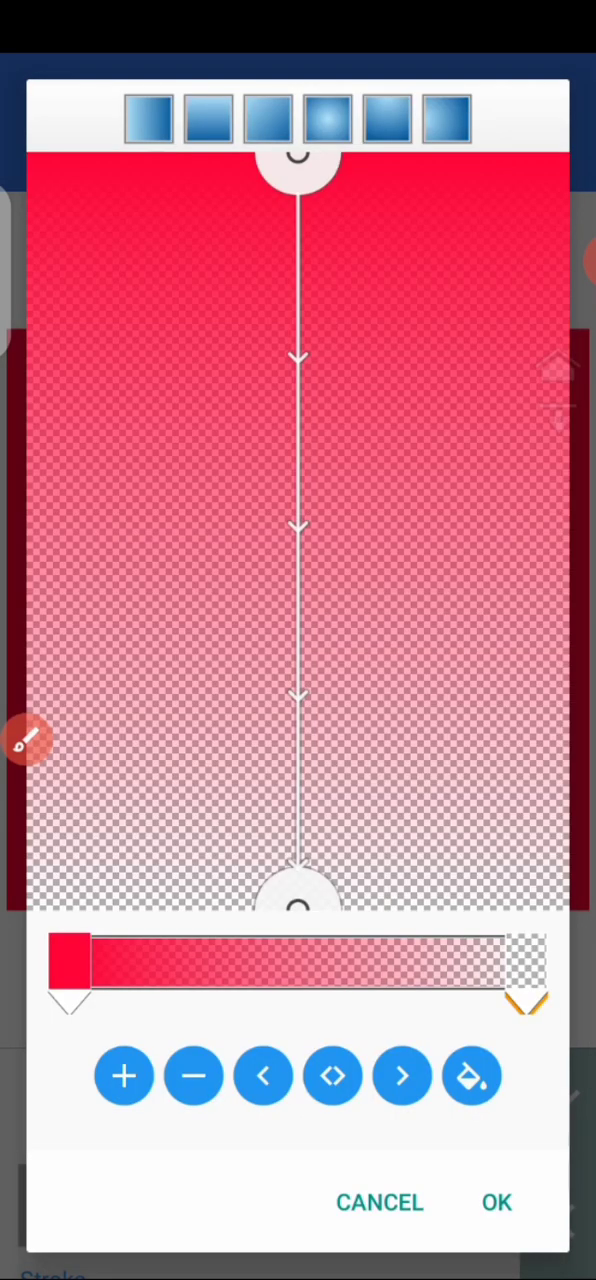
pyautogui.click(496, 1202)
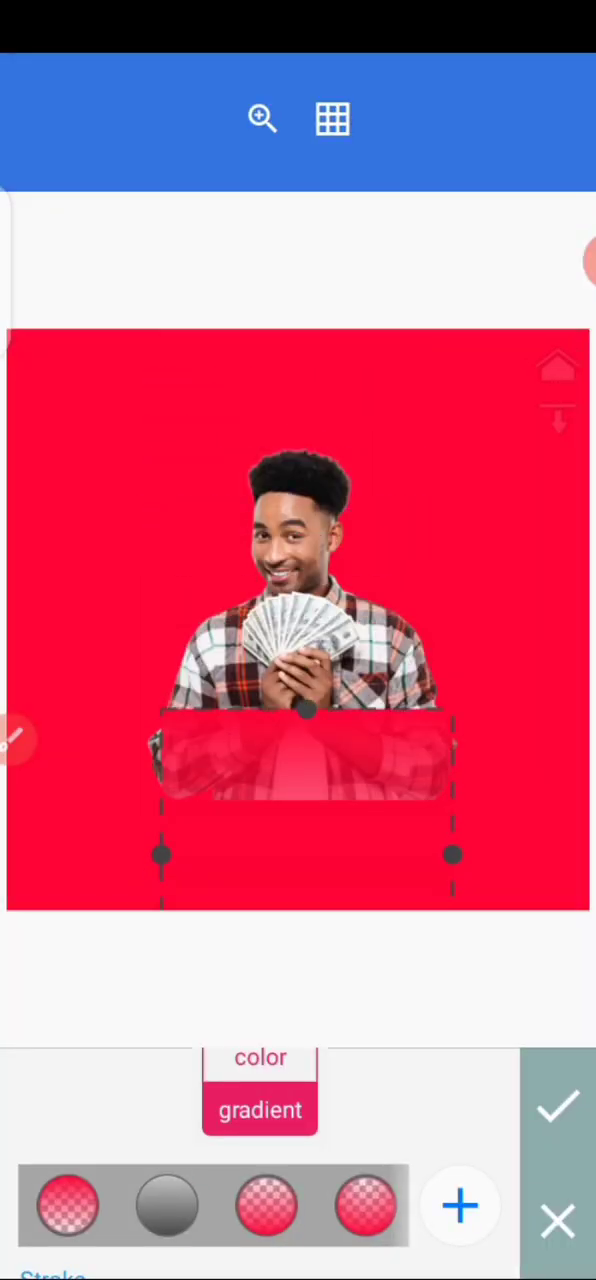
# Flip the rectangle's gradient to transparent-to-red, with the transparent stop moved to the start.
pyautogui.click(259, 1110)
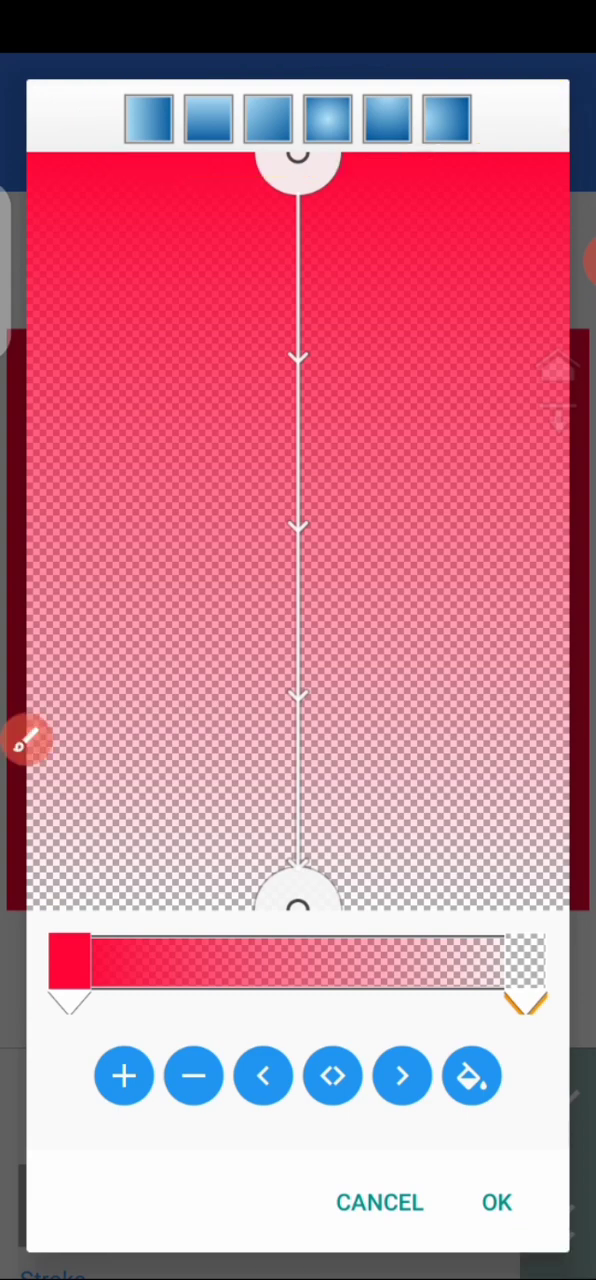
pyautogui.moveTo(525, 1003); pyautogui.dragTo(235, 1003)
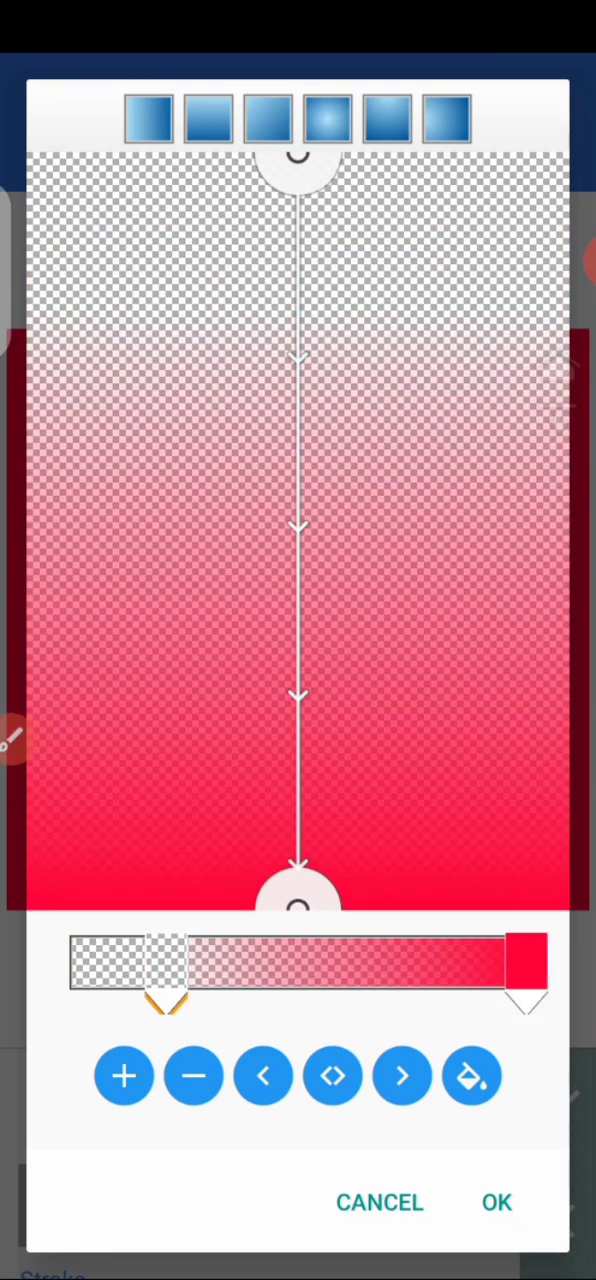
pyautogui.moveTo(165, 985); pyautogui.dragTo(70, 985)
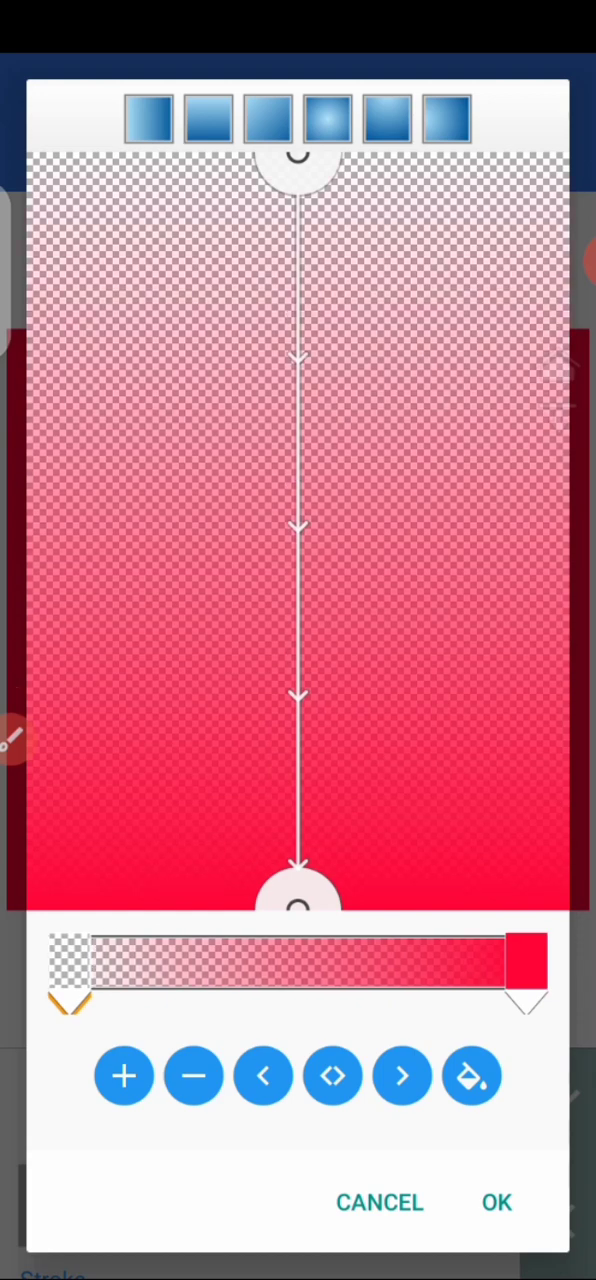
pyautogui.click(497, 1202)
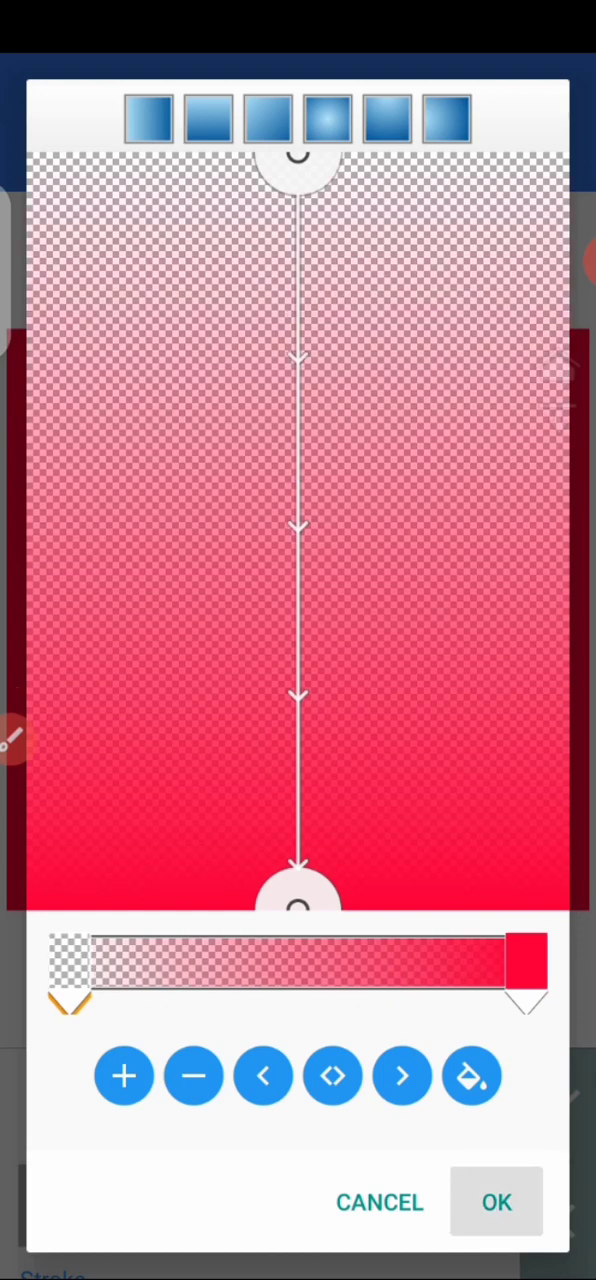
pyautogui.click(496, 1201)
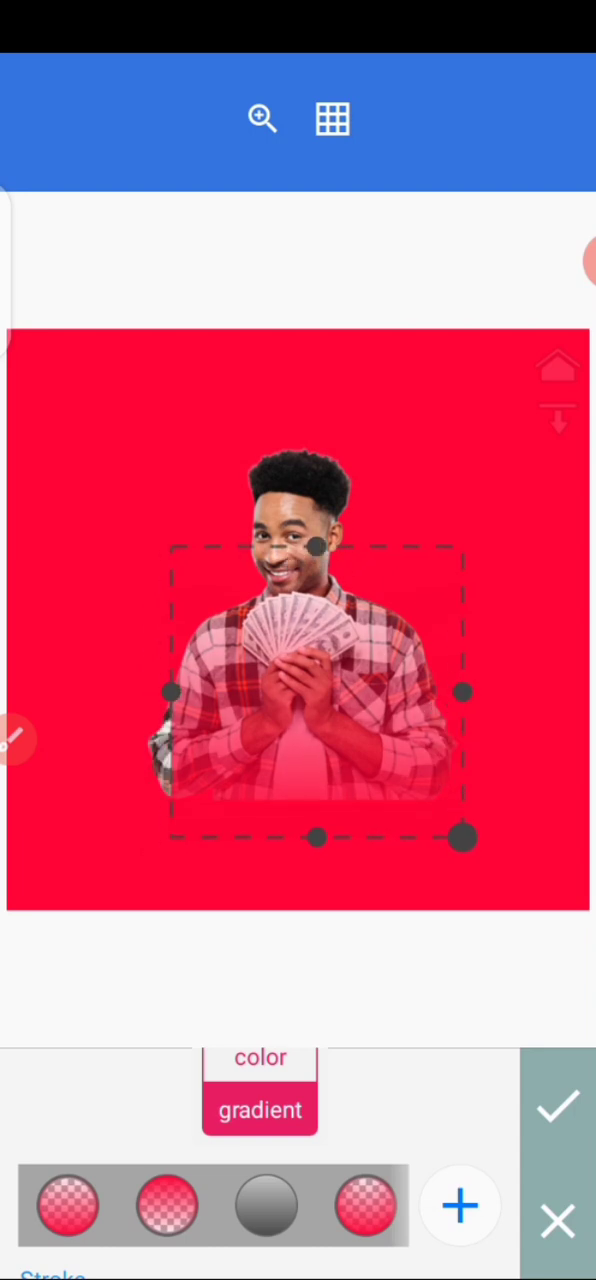
# Finish the shape, reselect the rectangle, and reapply its adjusted gradient settings.
pyautogui.click(558, 1106)
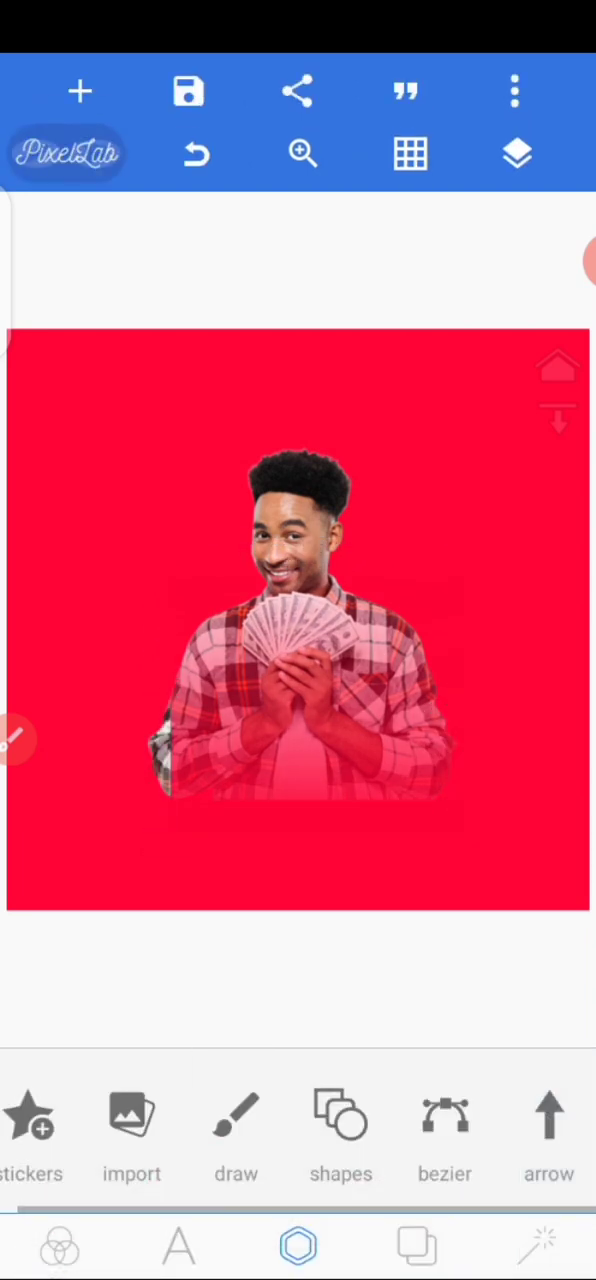
pyautogui.click(300, 680)
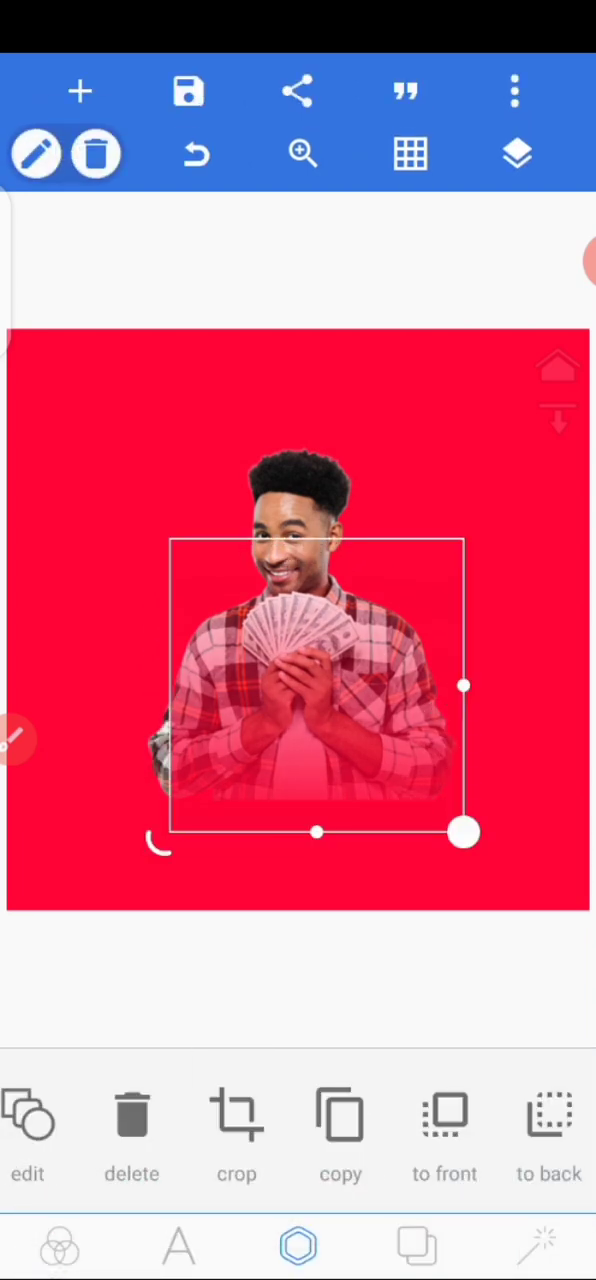
pyautogui.click(236, 1115)
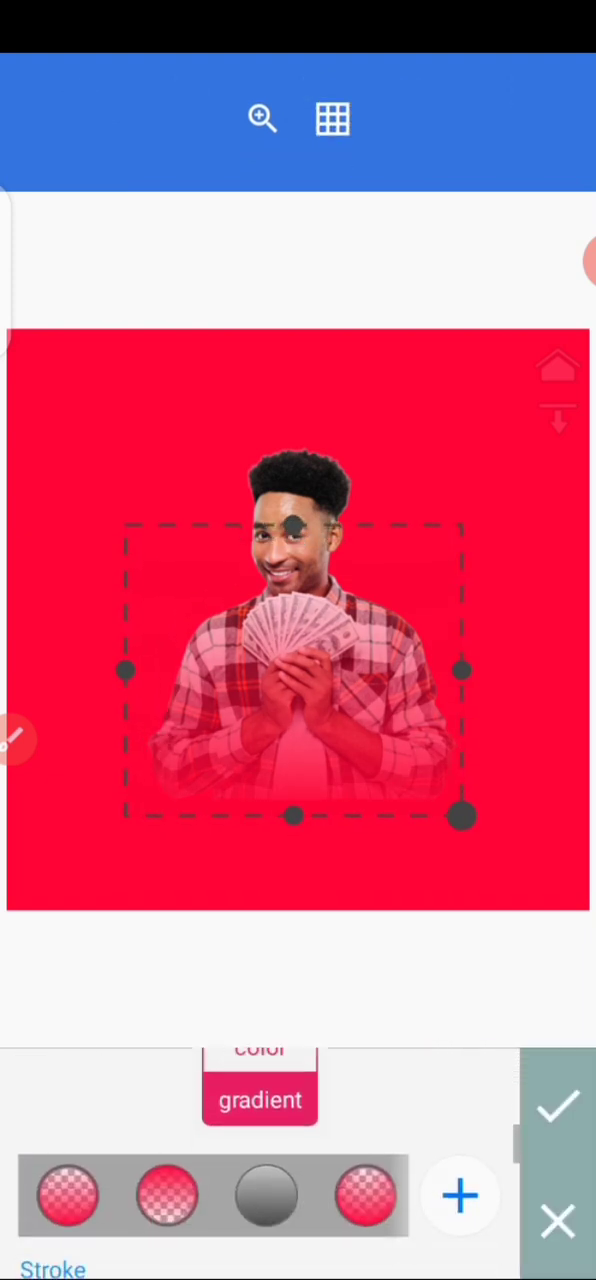
pyautogui.click(259, 1100)
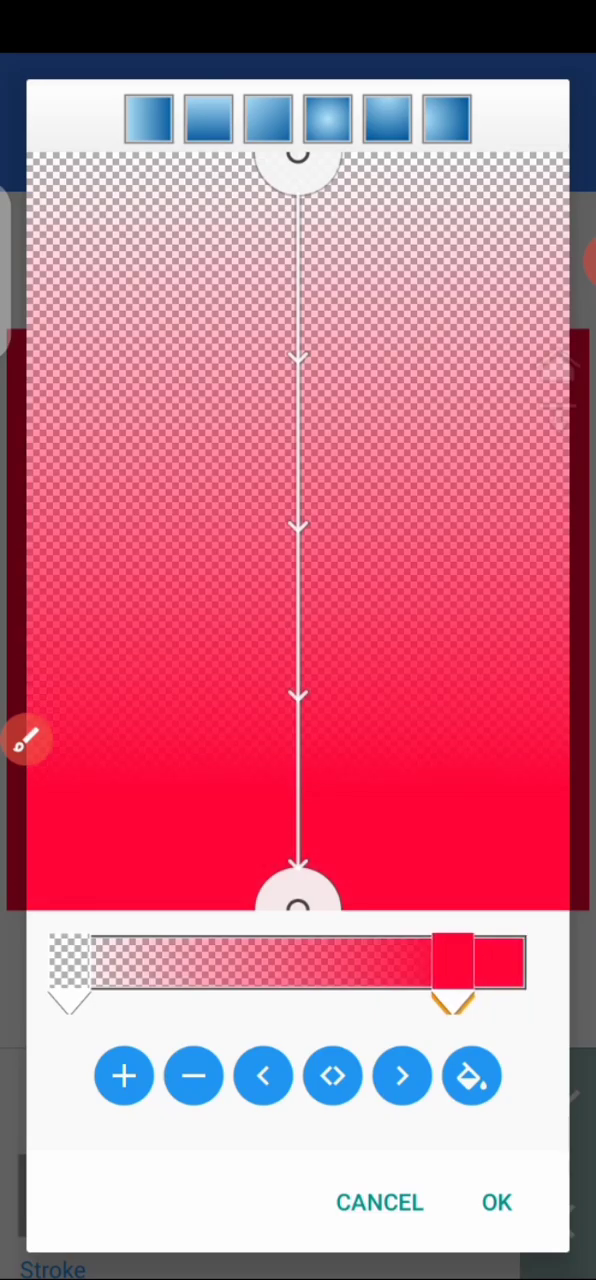
pyautogui.click(497, 1202)
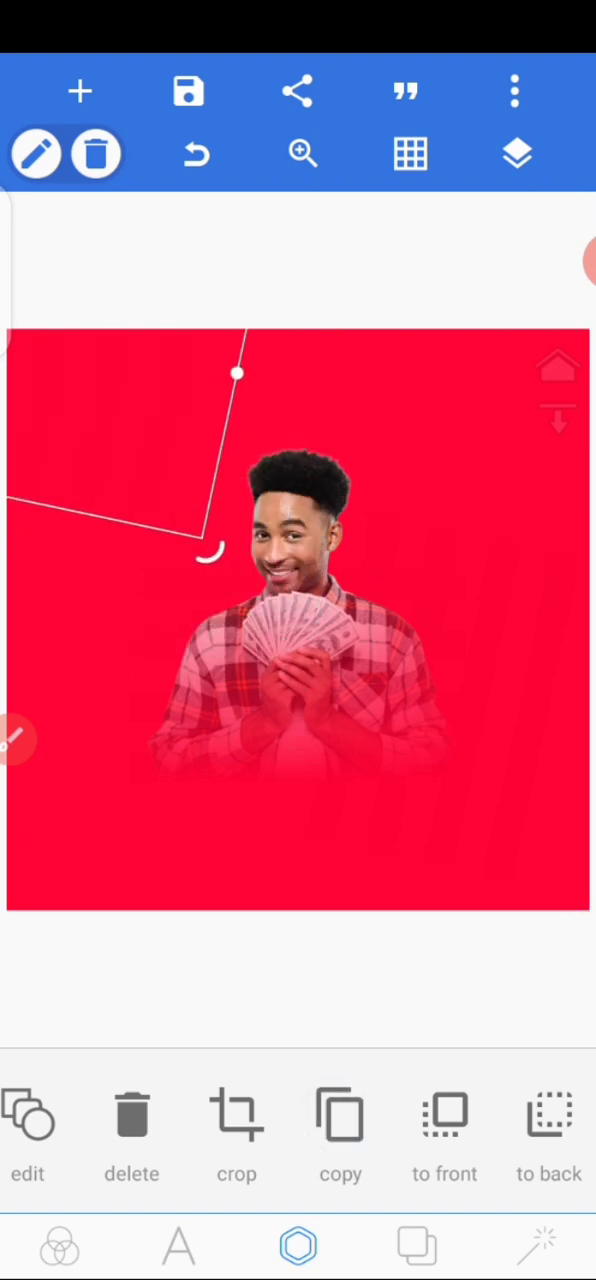
# Drag the selected shape down and to the left on the canvas.
pyautogui.moveTo(237, 373); pyautogui.dragTo(135, 528)
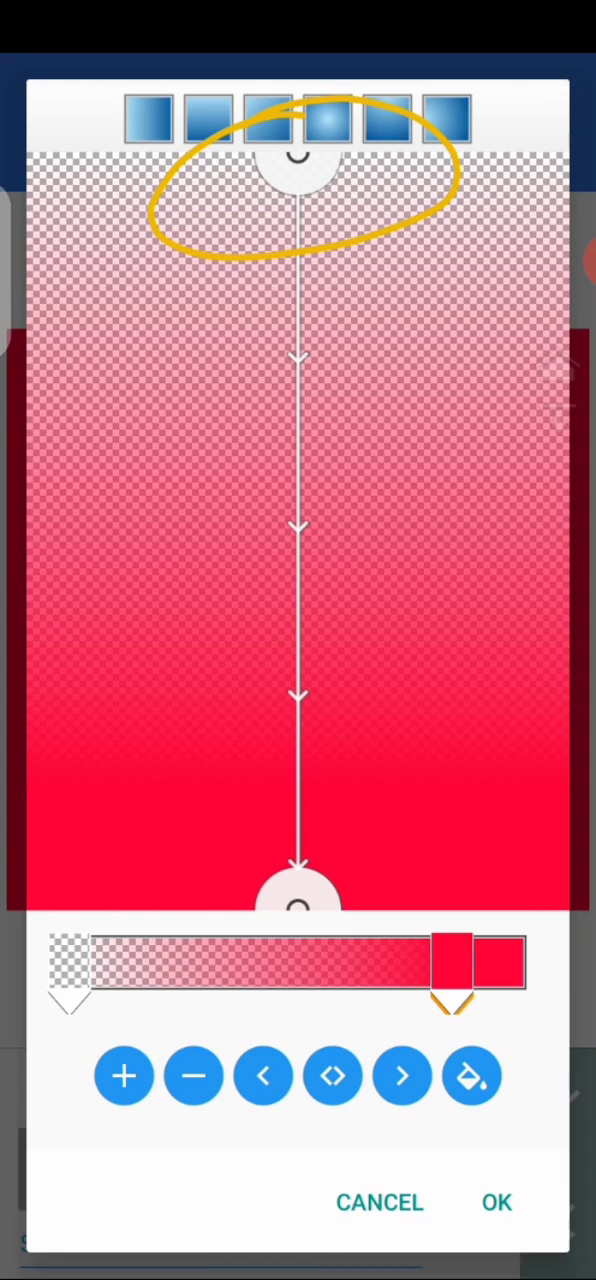
# Drag the gradient's start handle down to mid-height, reopening the editor to adjust again.
pyautogui.moveTo(297, 157); pyautogui.dragTo(290, 487)
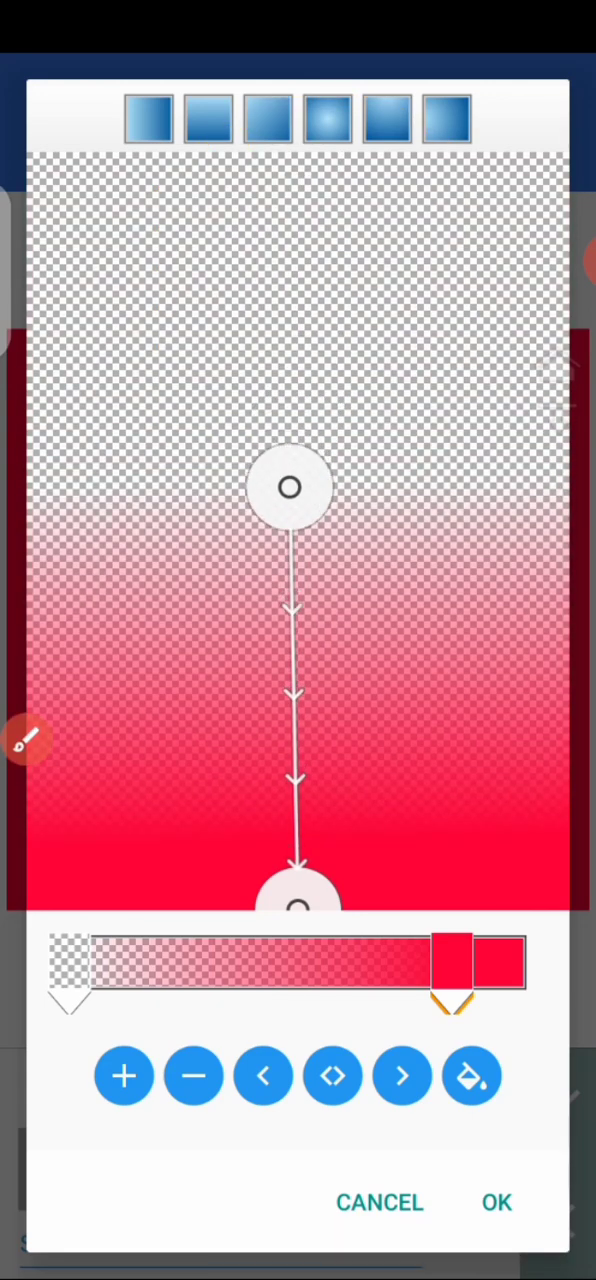
pyautogui.click(497, 1202)
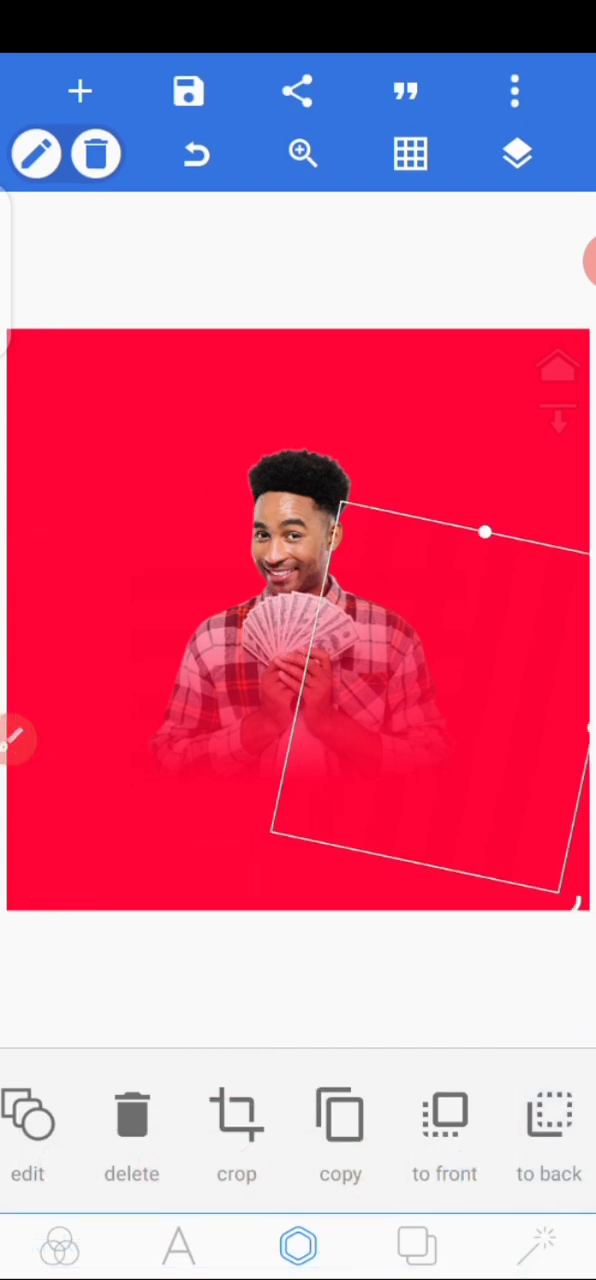
pyautogui.click(28, 1115)
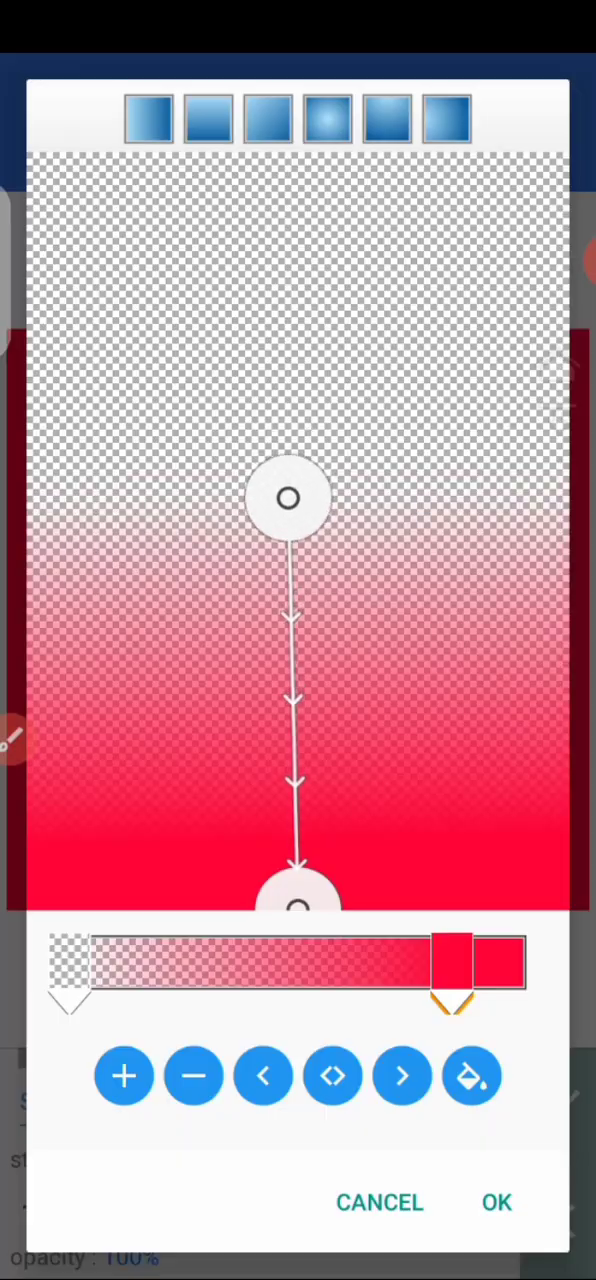
pyautogui.click(497, 1202)
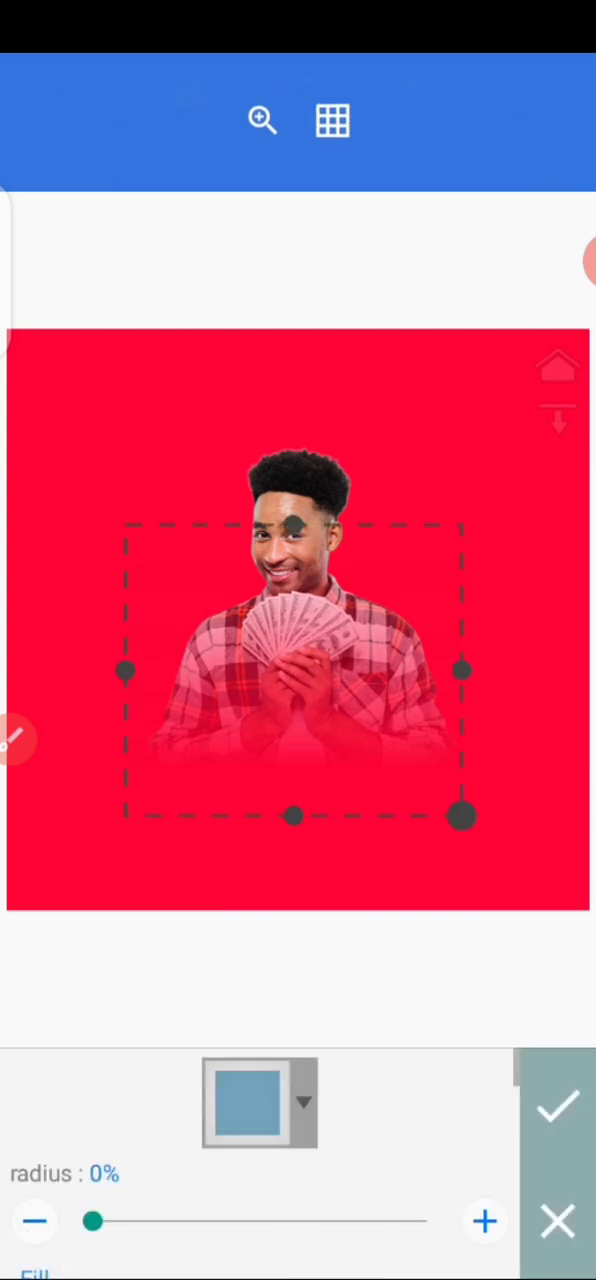
pyautogui.click(259, 1100)
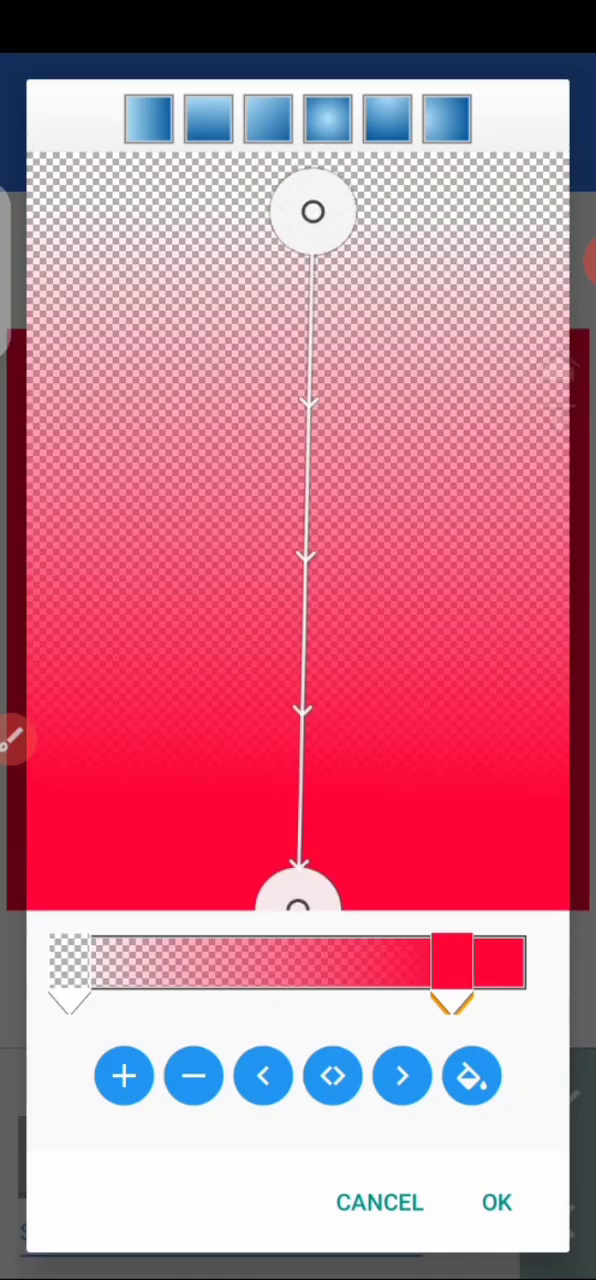
pyautogui.moveTo(312, 212); pyautogui.dragTo(288, 562)
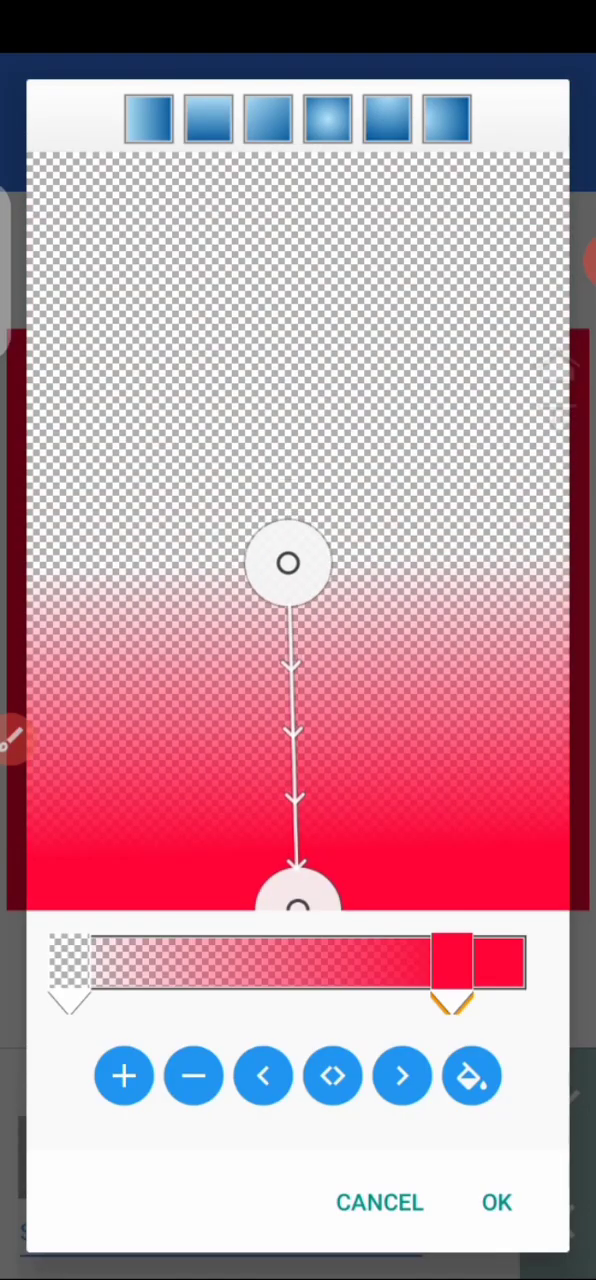
# Confirm the mid-height transparent-to-red gradient with OK.
pyautogui.click(497, 1202)
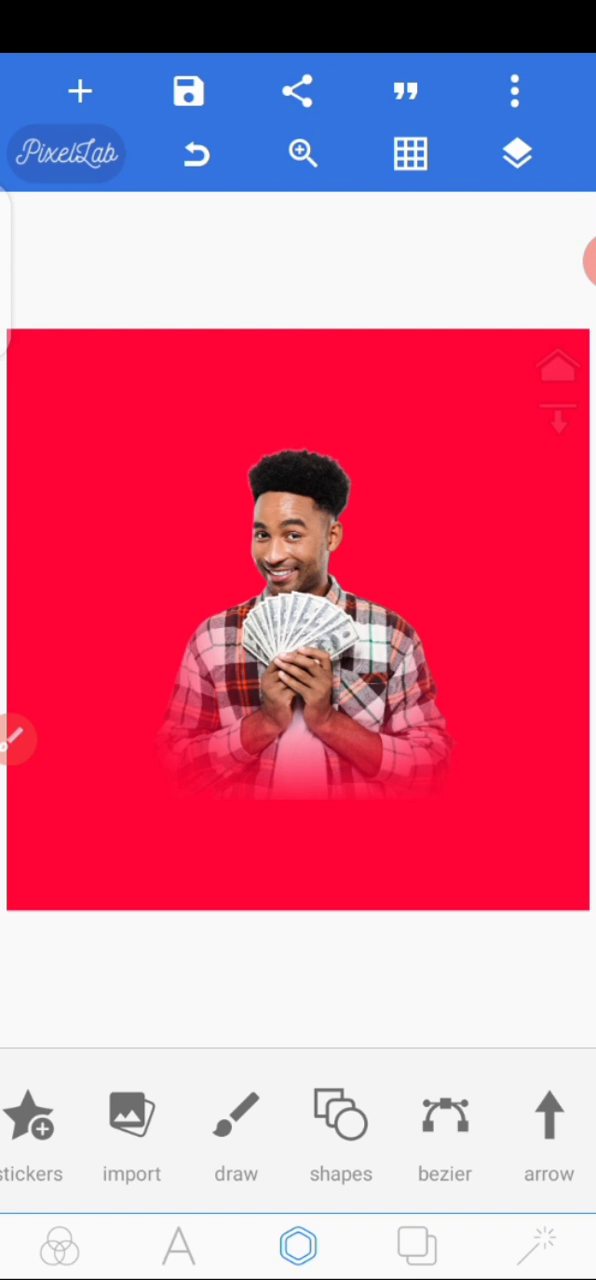
# Change the background to an orange gradient fill.
pyautogui.click(417, 1245)
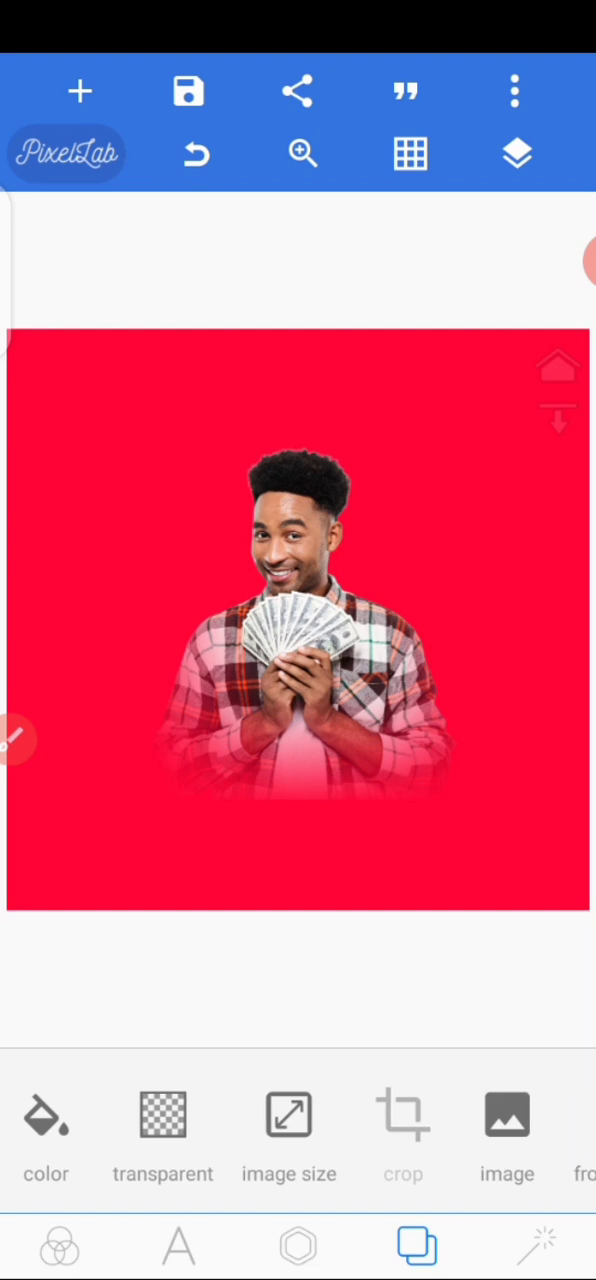
pyautogui.click(46, 1140)
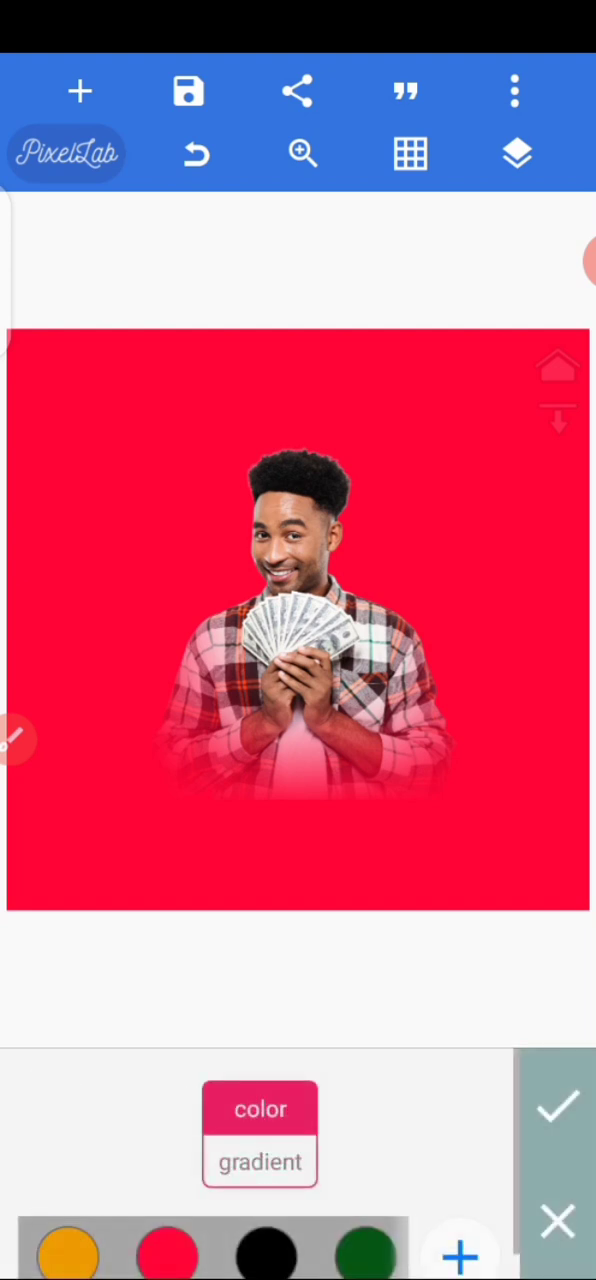
pyautogui.click(259, 1161)
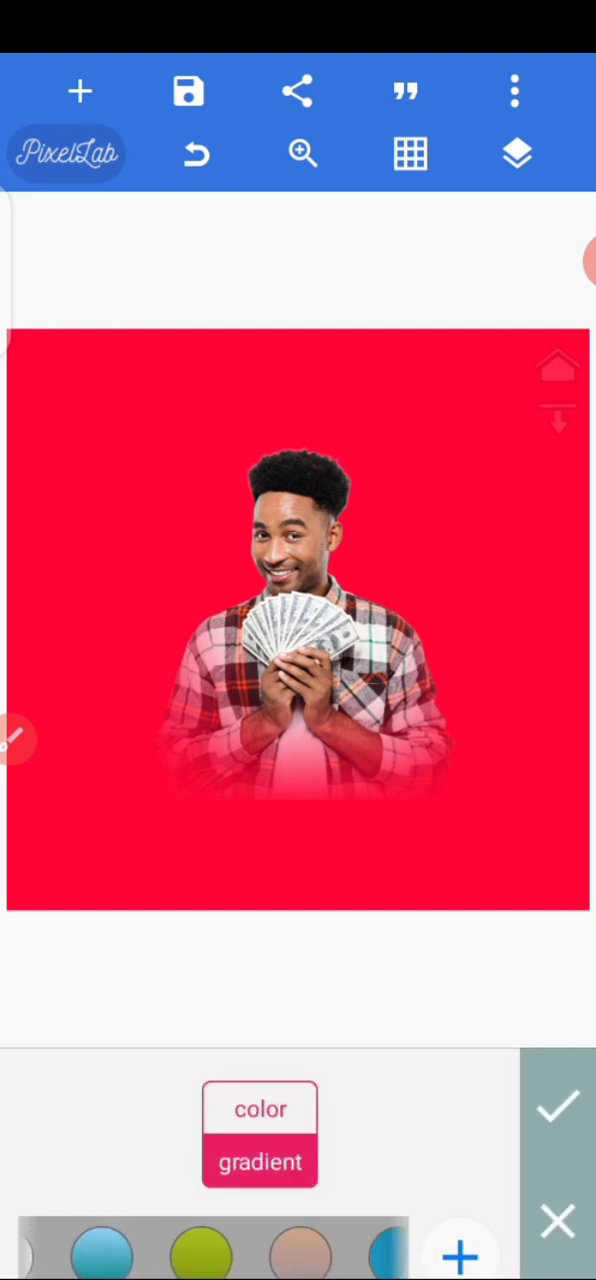
pyautogui.click(260, 1162)
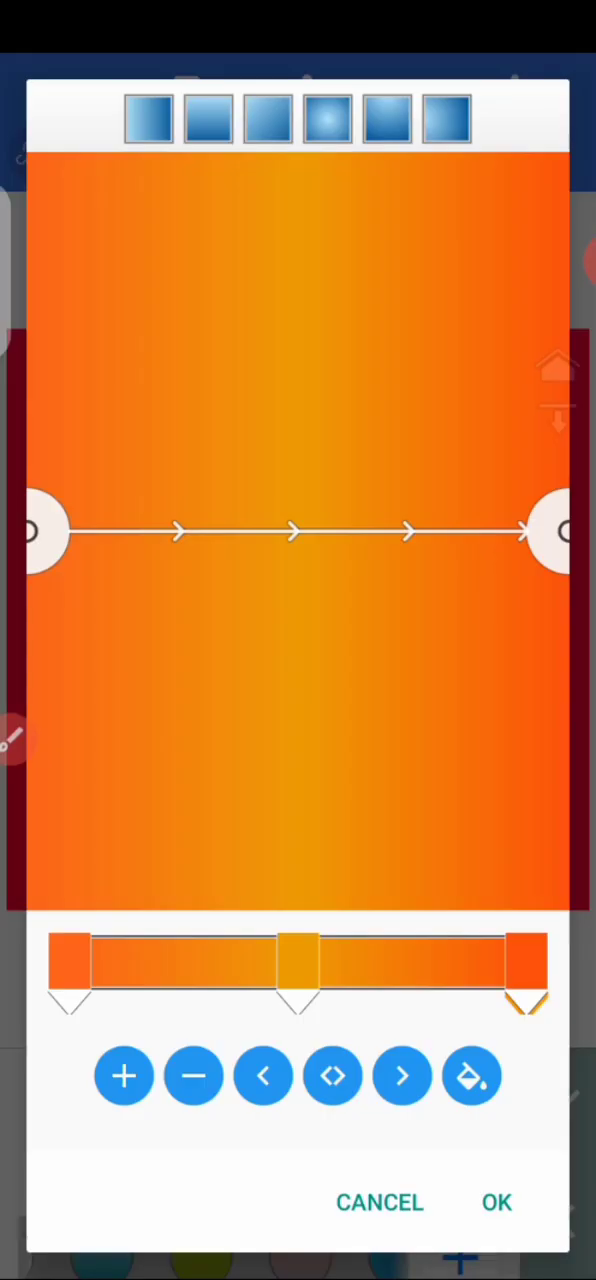
pyautogui.click(497, 1202)
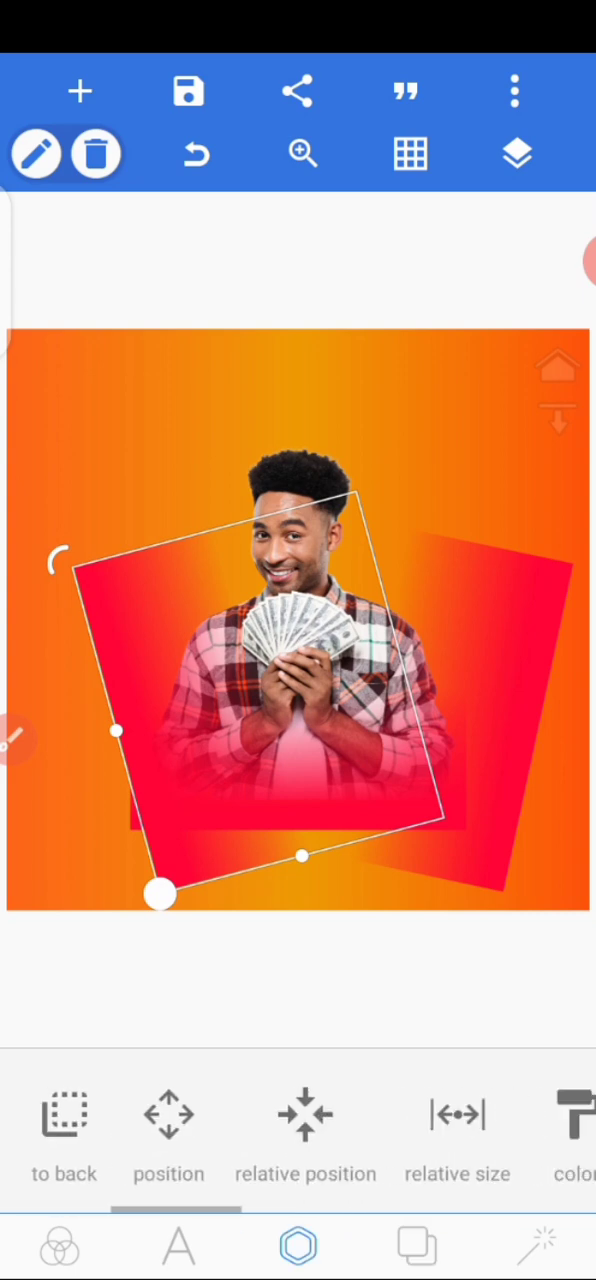
# Give the tilted squares orange gradient fills.
pyautogui.click(573, 1140)
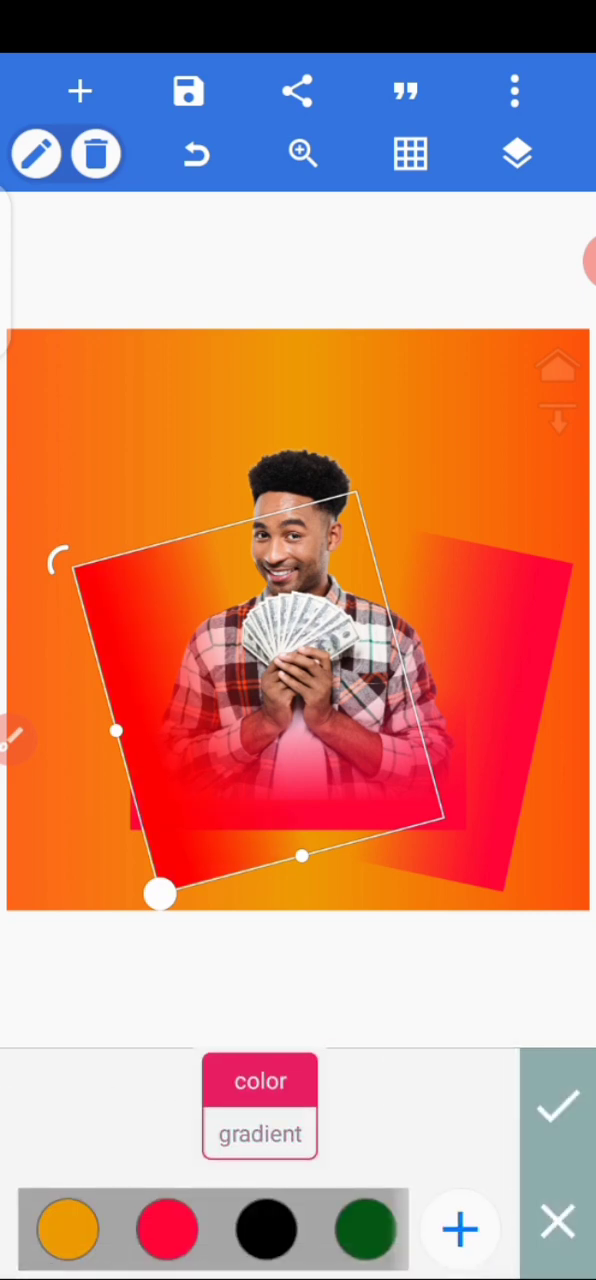
pyautogui.click(259, 1134)
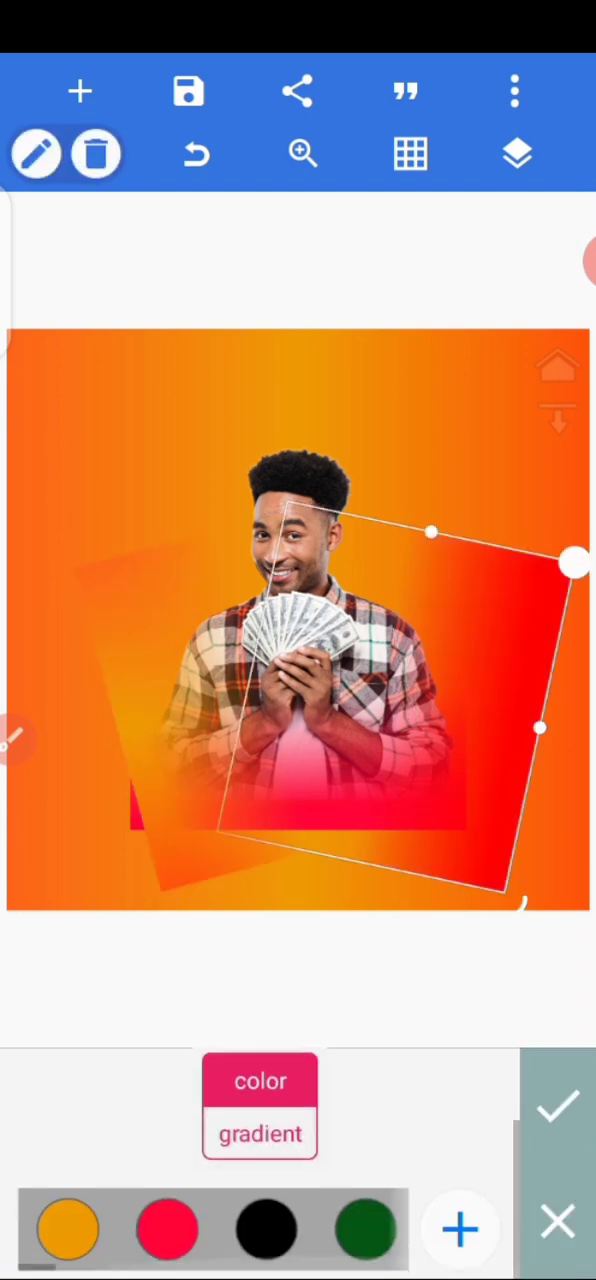
pyautogui.click(260, 1133)
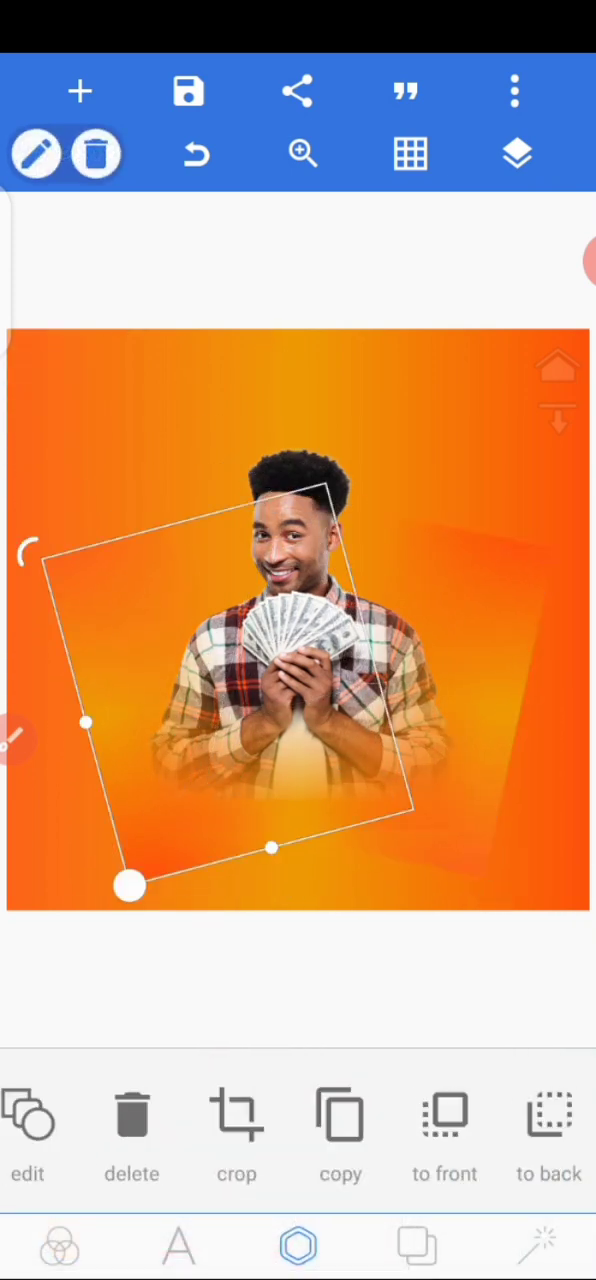
# Drag both tilted squares off the edges of the canvas.
pyautogui.moveTo(128, 885); pyautogui.dragTo(113, 667)
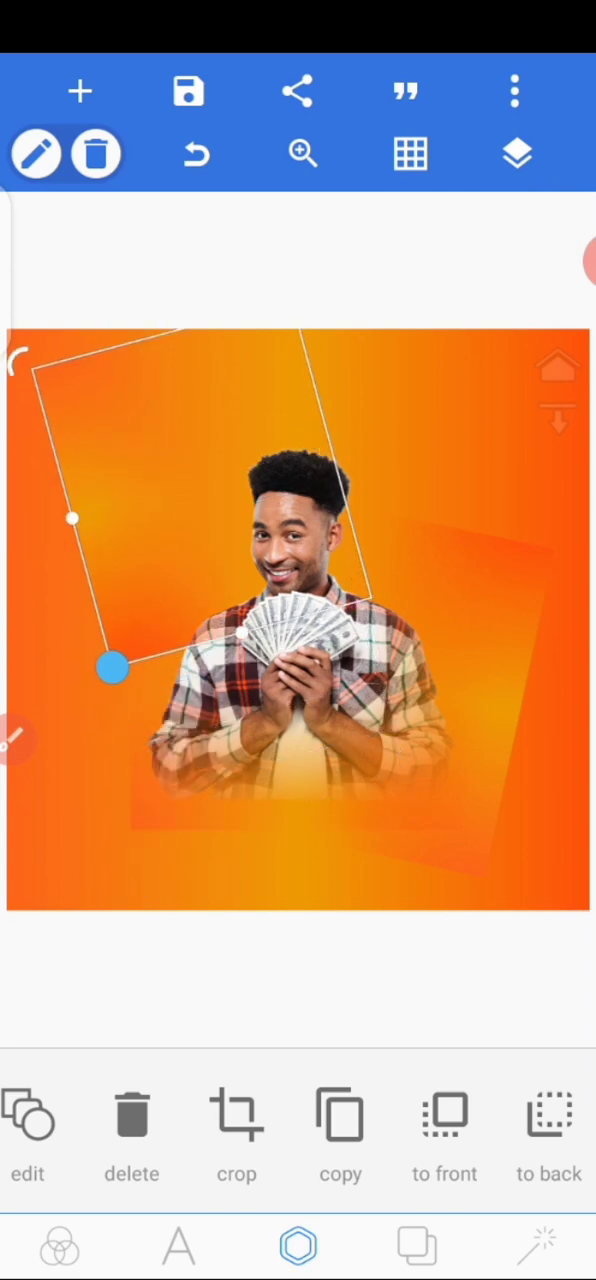
pyautogui.moveTo(112, 667); pyautogui.dragTo(35, 416)
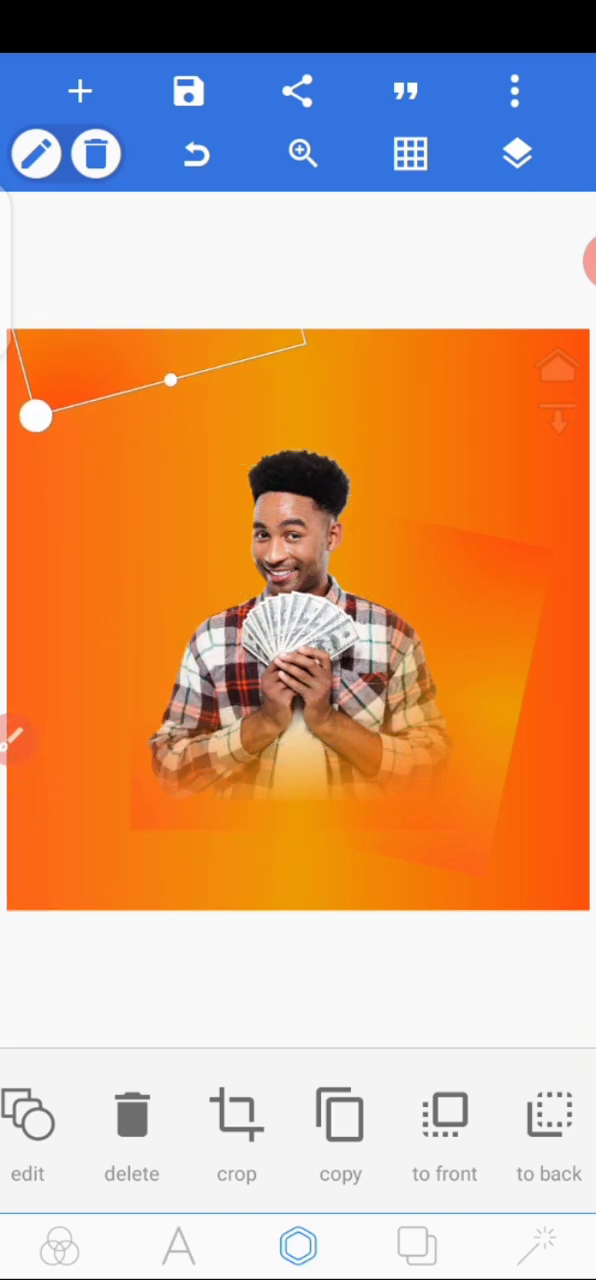
pyautogui.moveTo(33, 415); pyautogui.dragTo(155, 480)
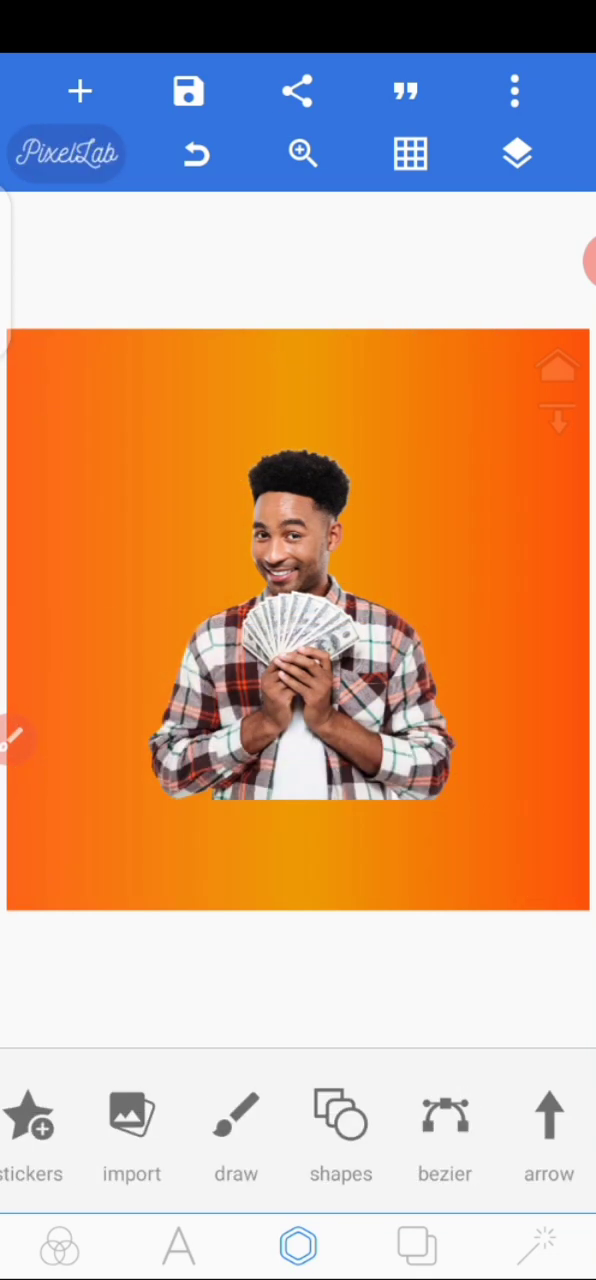
# Select the man's cut-out image from Layers and open it with the Eraser.
pyautogui.click(516, 154)
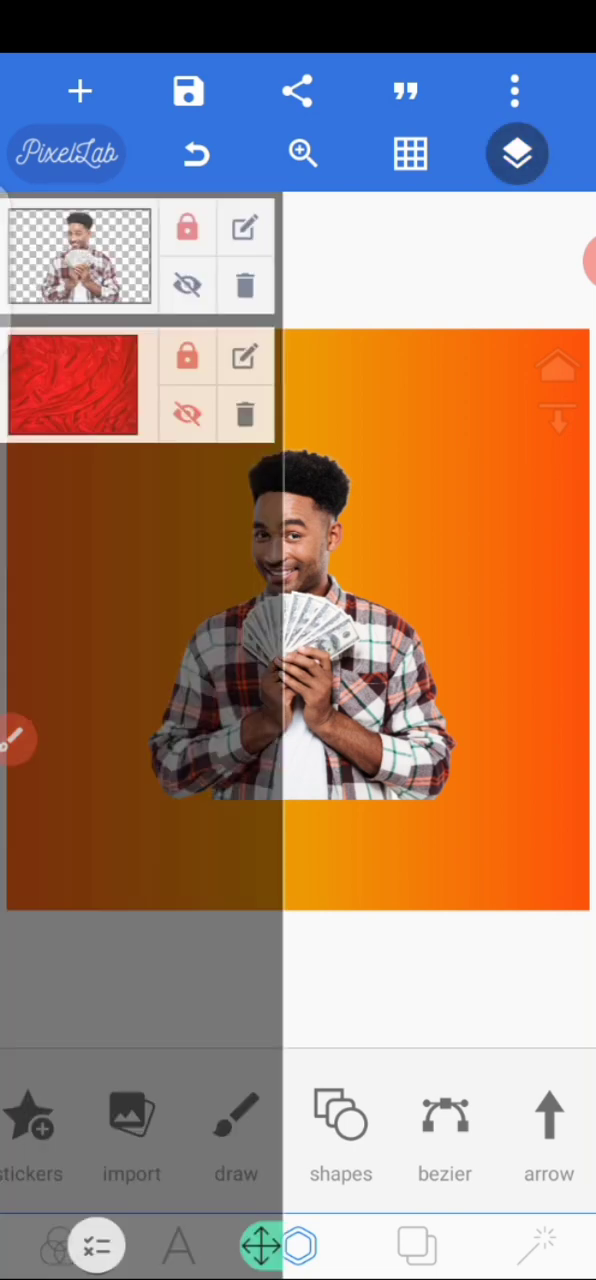
pyautogui.click(80, 255)
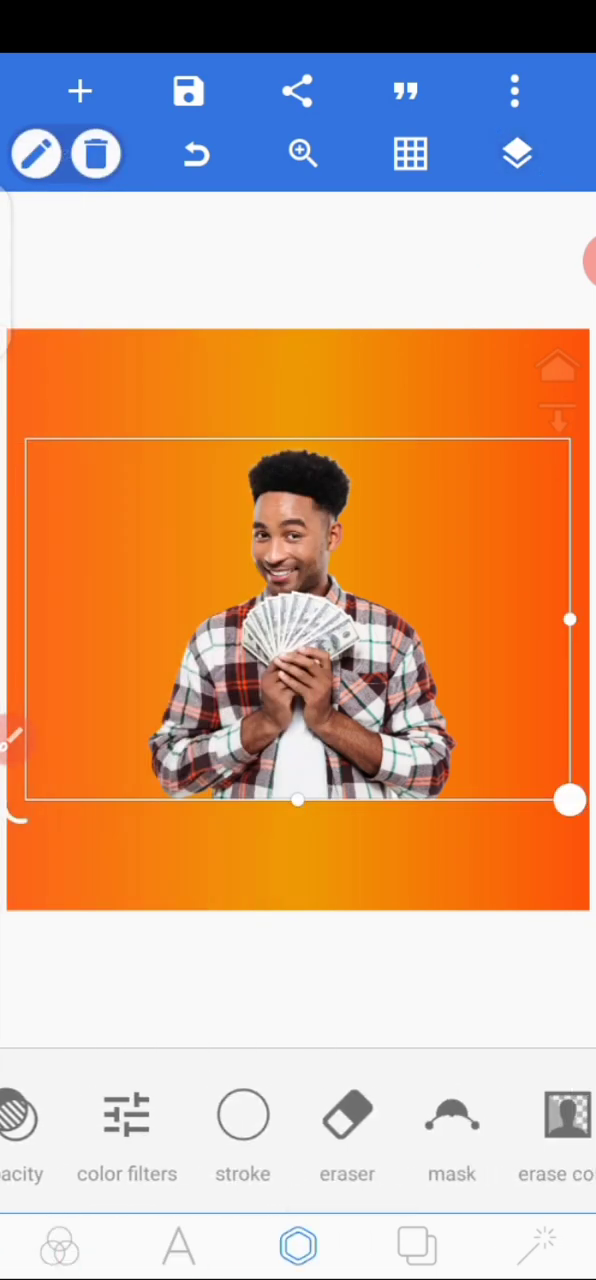
pyautogui.click(347, 1115)
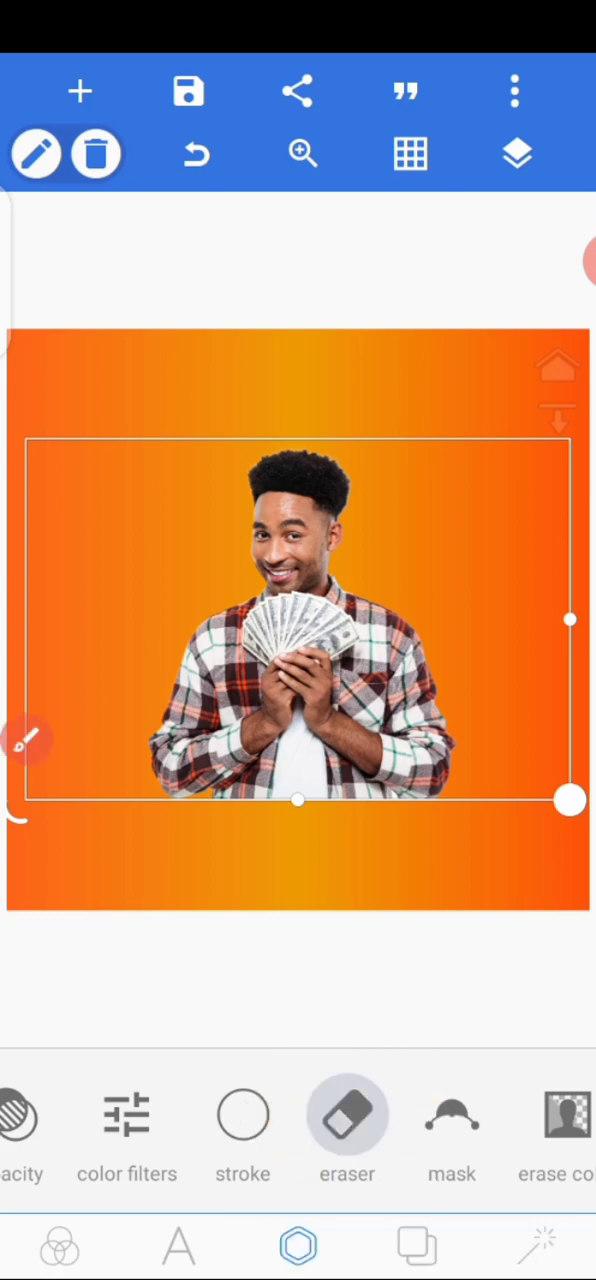
pyautogui.click(347, 1115)
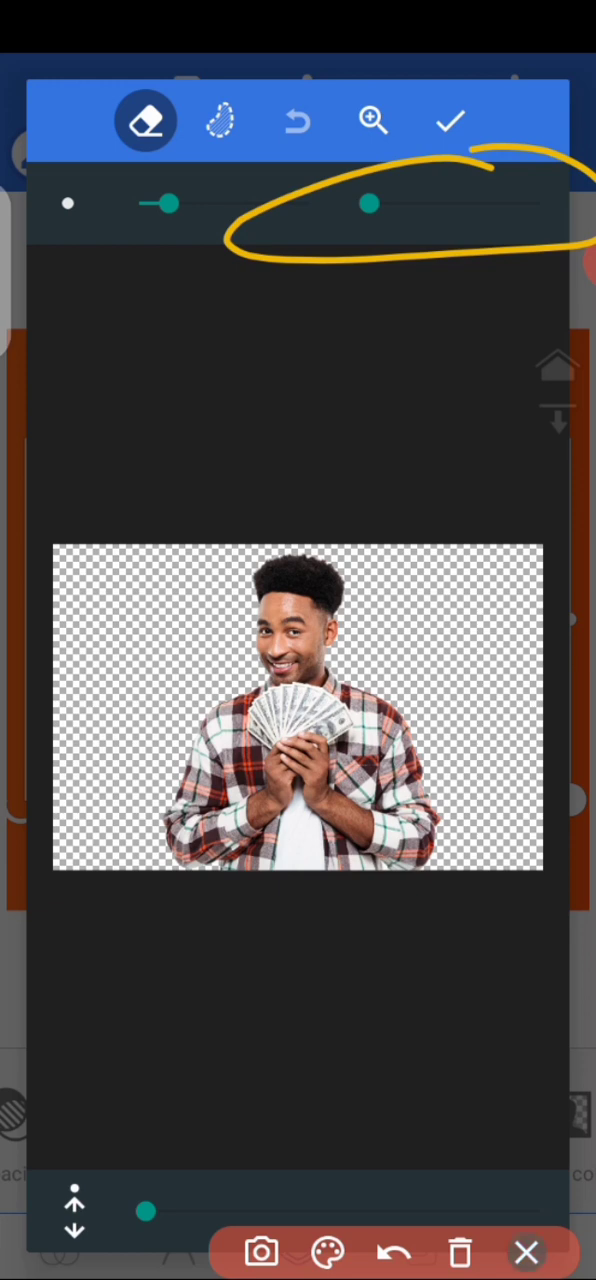
# Set a large, highly soft eraser and fade the man's bottom edge, then apply.
pyautogui.moveTo(365, 203); pyautogui.dragTo(540, 203)
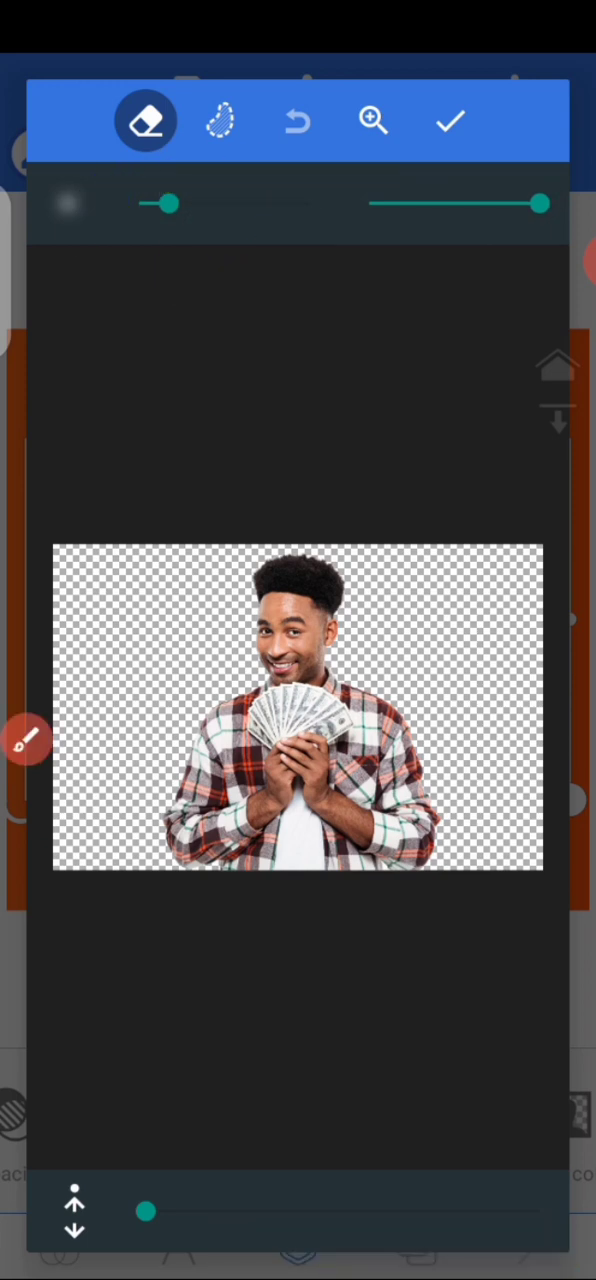
pyautogui.moveTo(160, 204); pyautogui.dragTo(210, 204)
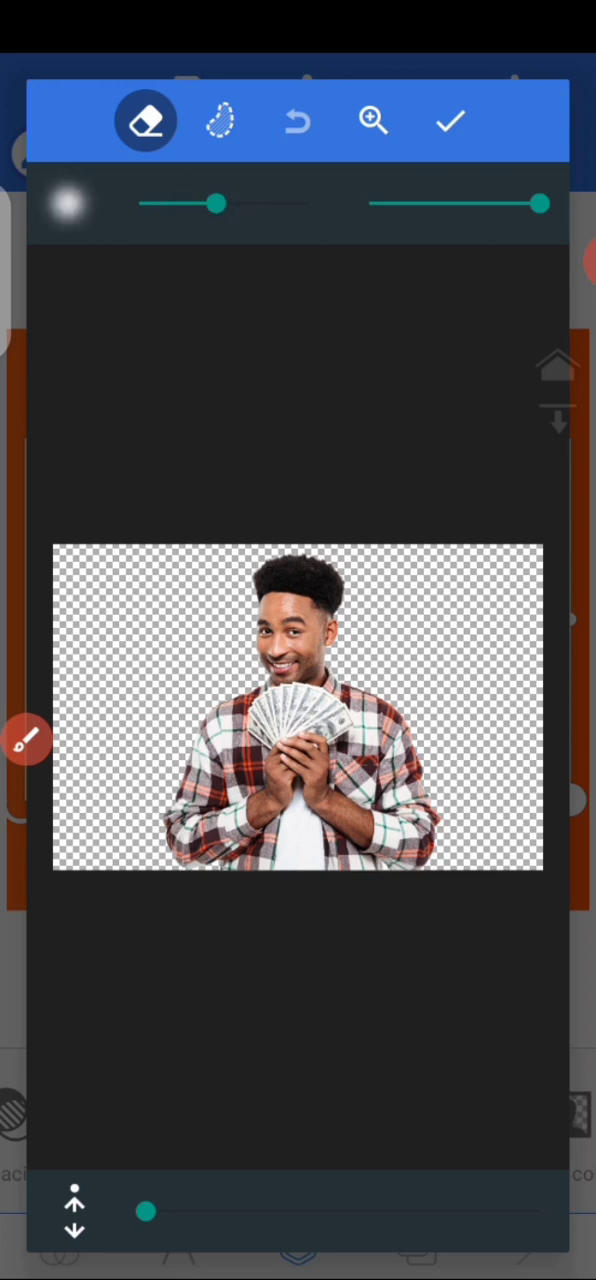
pyautogui.moveTo(540, 204); pyautogui.dragTo(460, 204)
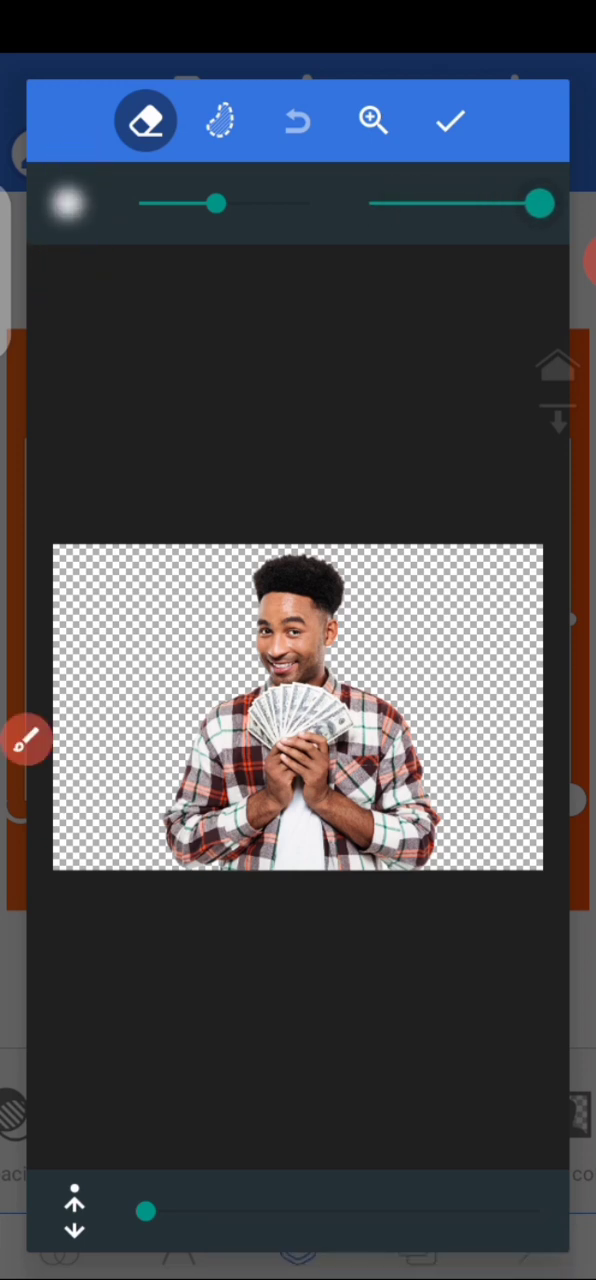
pyautogui.moveTo(215, 204); pyautogui.dragTo(295, 204)
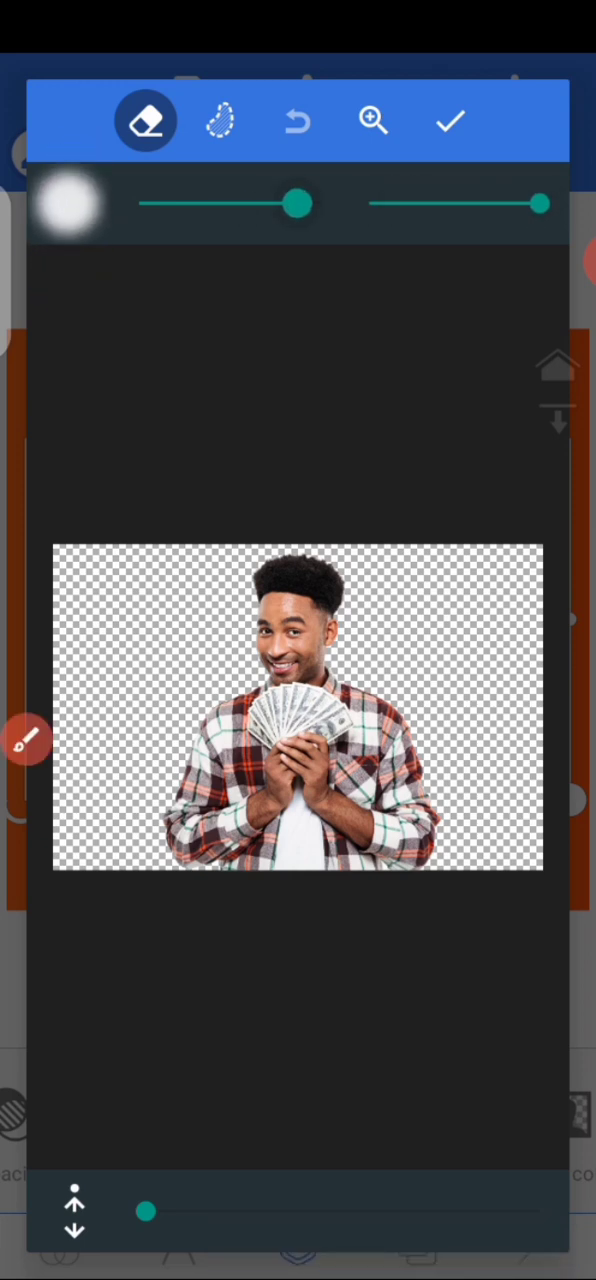
pyautogui.moveTo(295, 203); pyautogui.dragTo(235, 203)
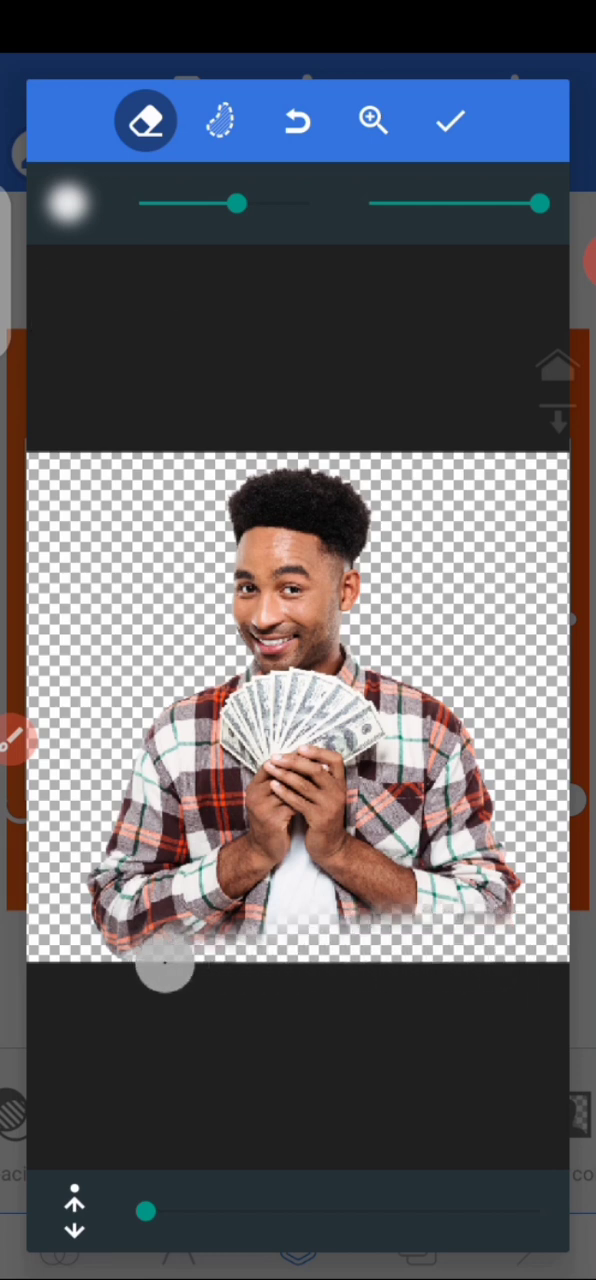
pyautogui.click(449, 120)
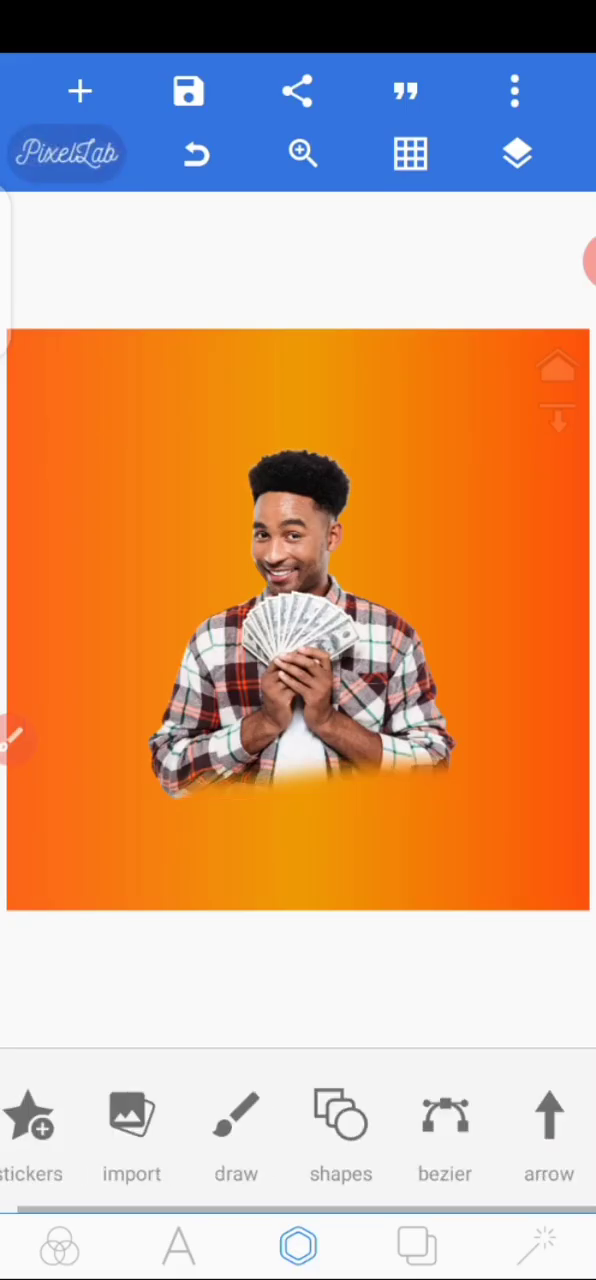
# Undo the soft bottom fade and reopen the man's image in the Eraser.
pyautogui.click(196, 154)
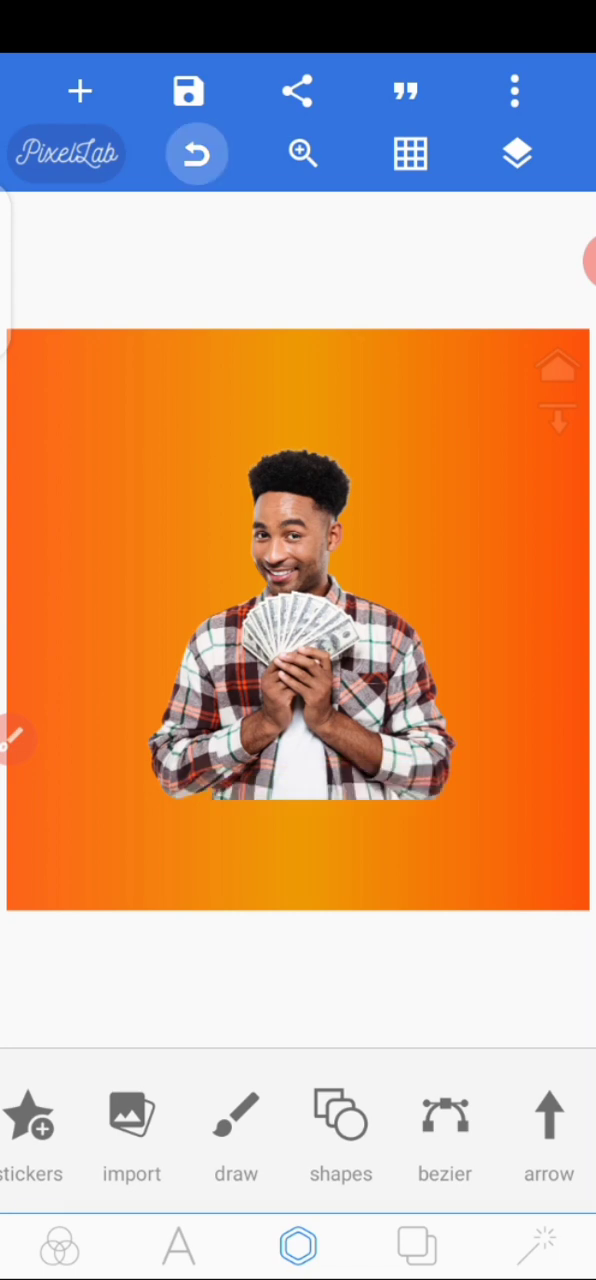
pyautogui.click(300, 620)
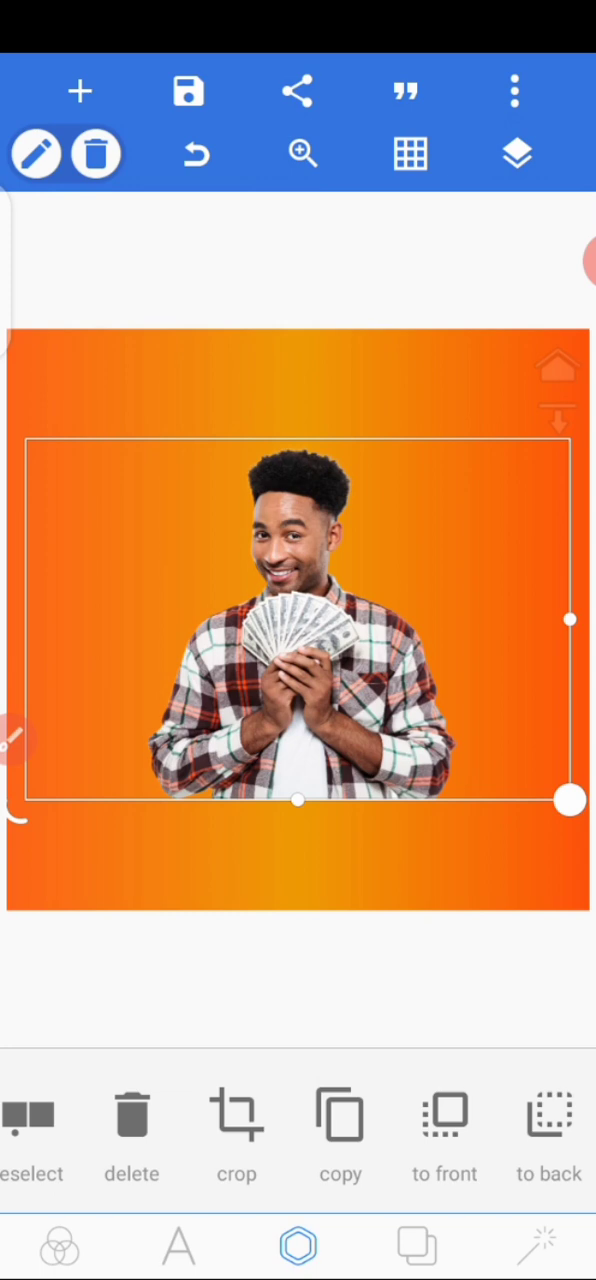
pyautogui.hscroll(-3)
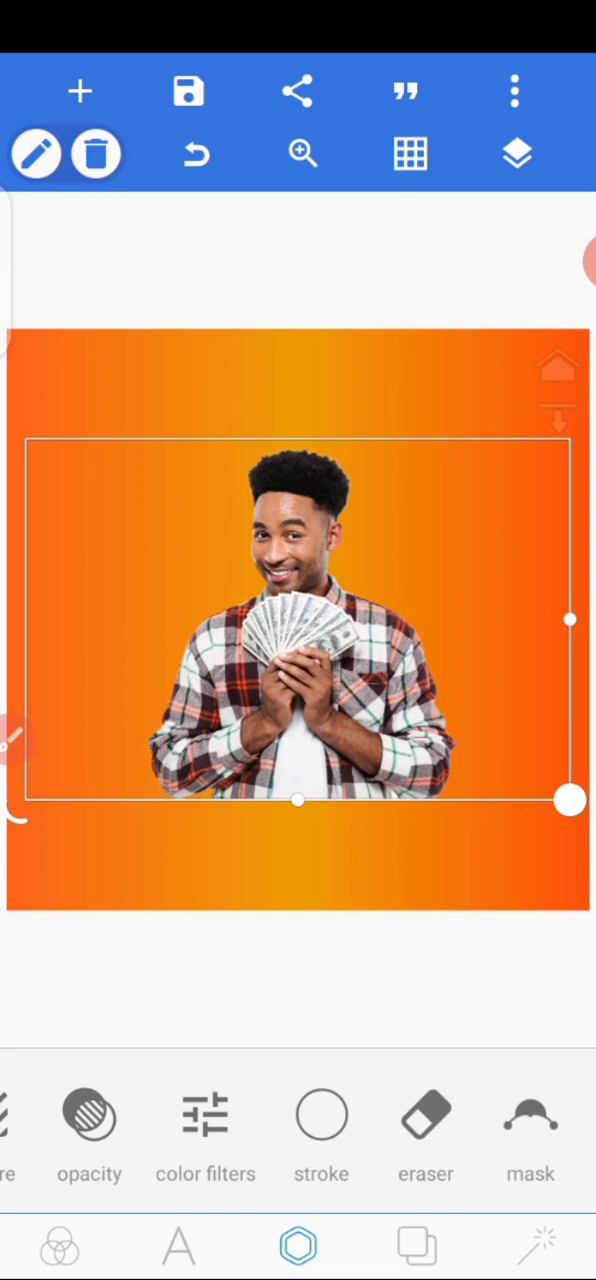
pyautogui.click(425, 1113)
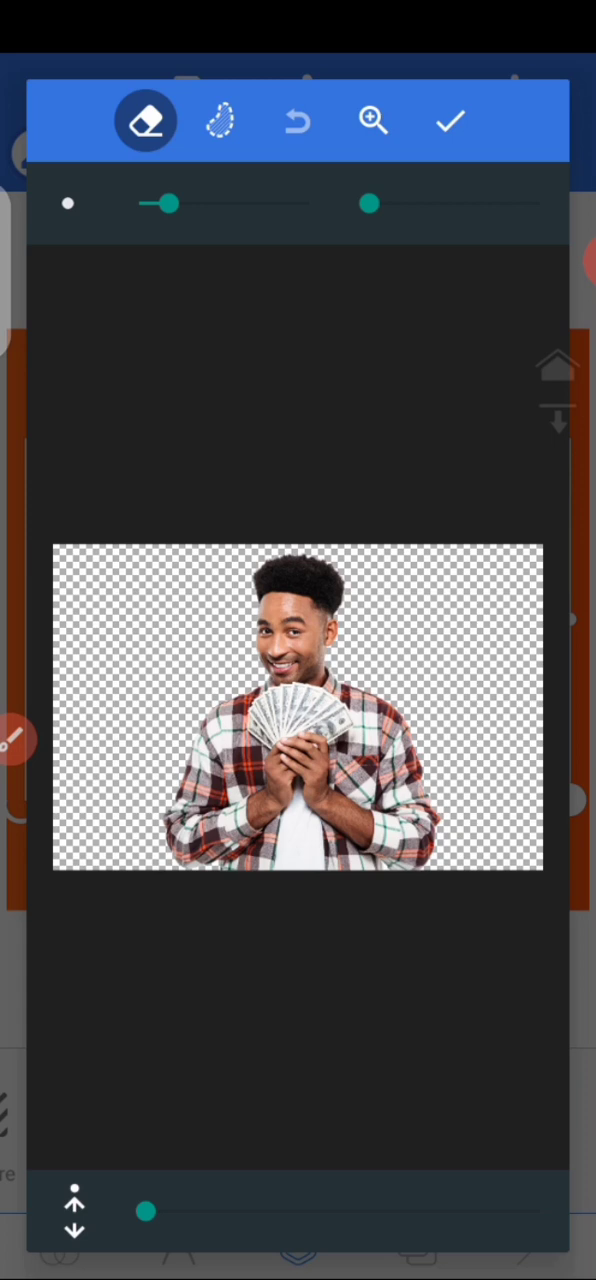
# Erase the man's lower body from the waist down with a large soft eraser, then apply.
pyautogui.moveTo(368, 204); pyautogui.dragTo(435, 204)
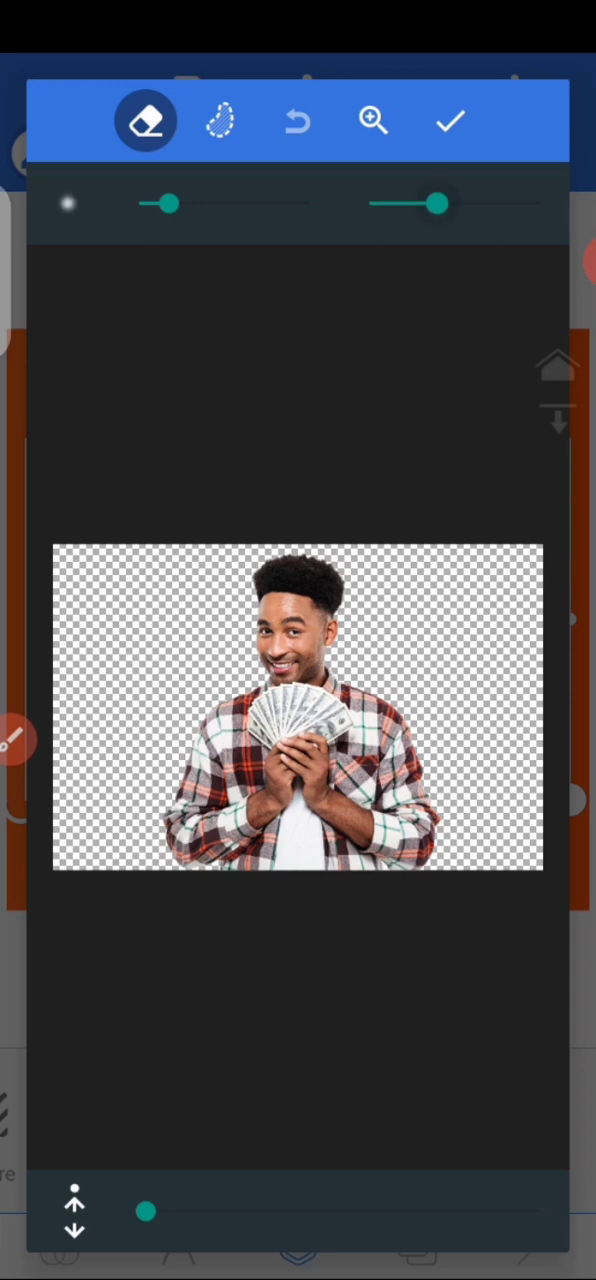
pyautogui.moveTo(165, 203); pyautogui.dragTo(310, 203)
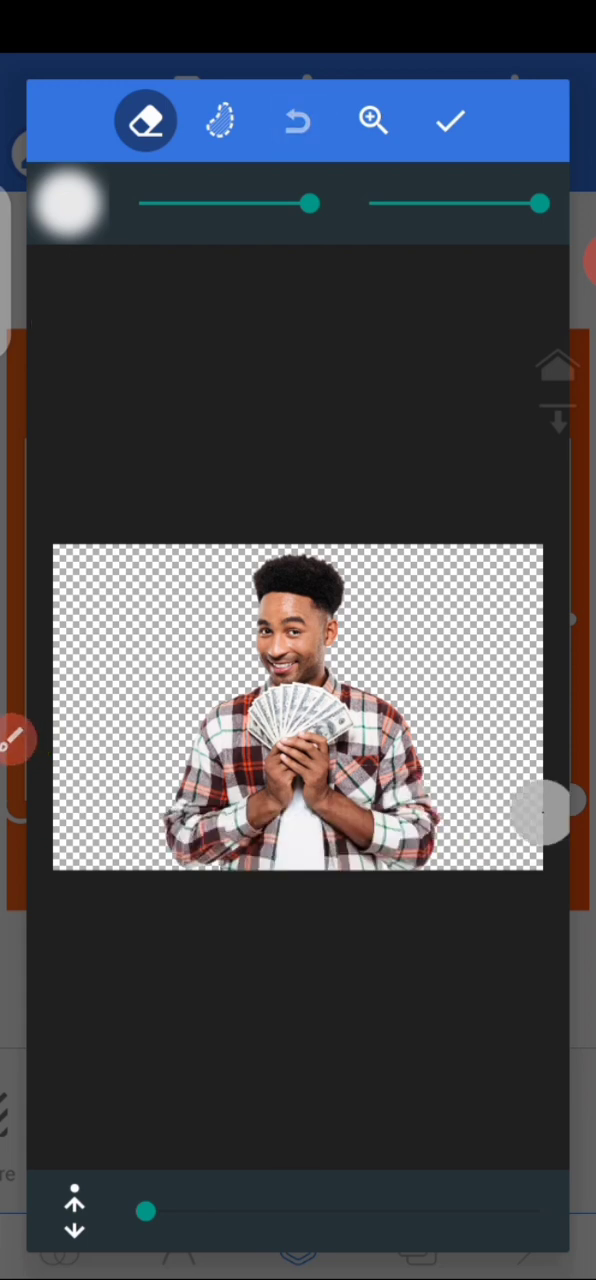
pyautogui.moveTo(310, 203); pyautogui.dragTo(260, 203)
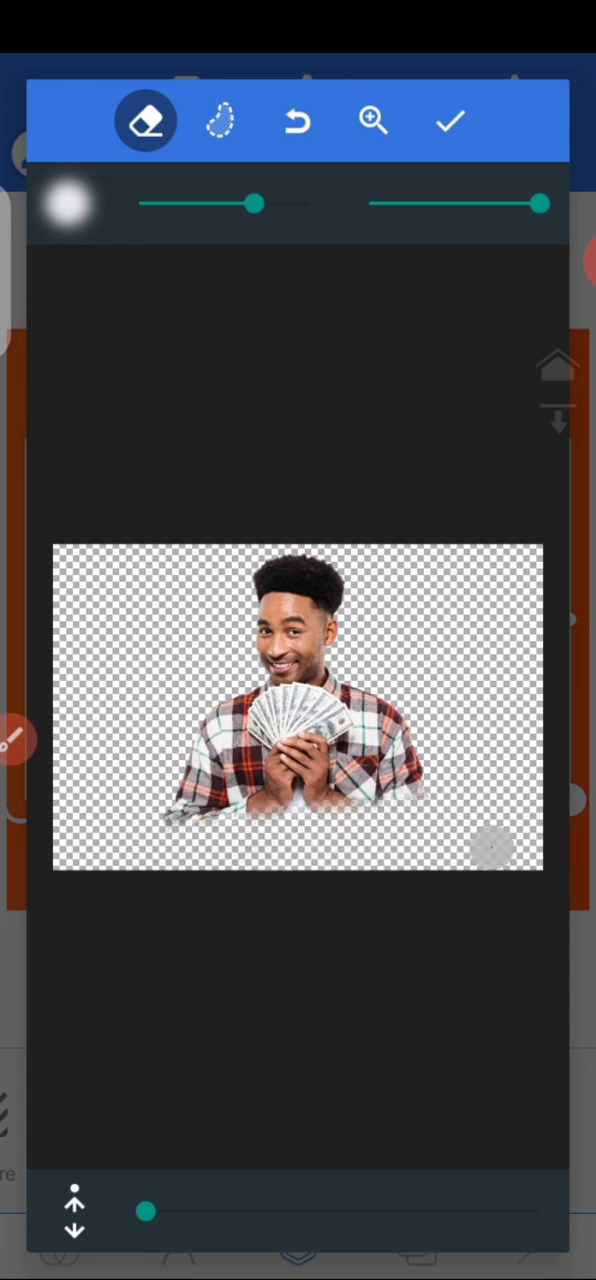
pyautogui.click(449, 120)
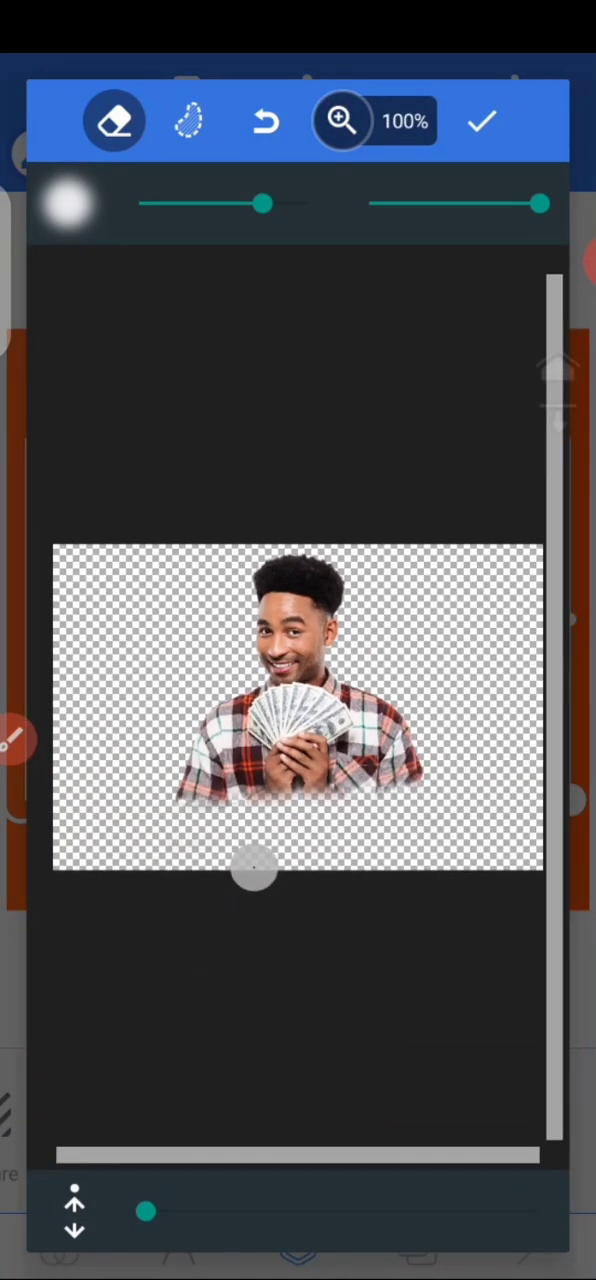
pyautogui.click(481, 120)
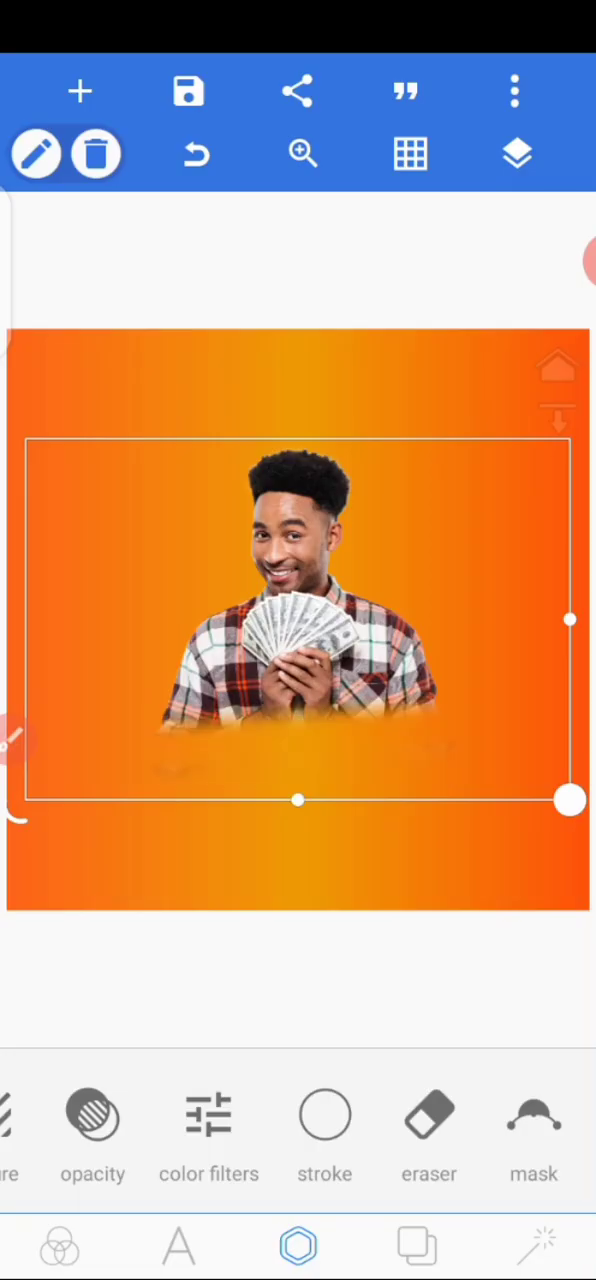